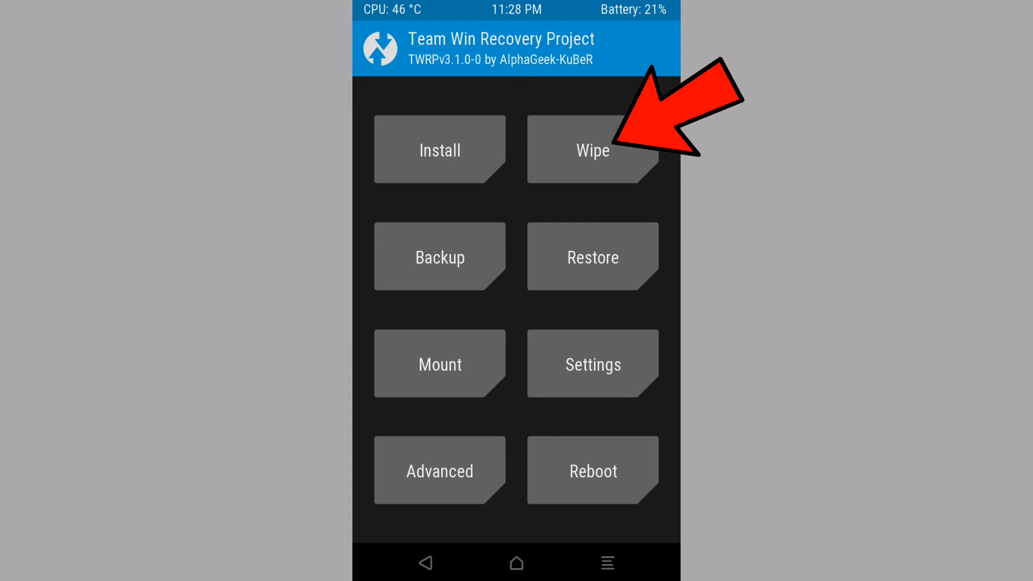
Visit Advanced Wipe, then queue GIGAROM V1.2-BY DEB.zip and Patch_1.zip from /external_sd
click(593, 150)
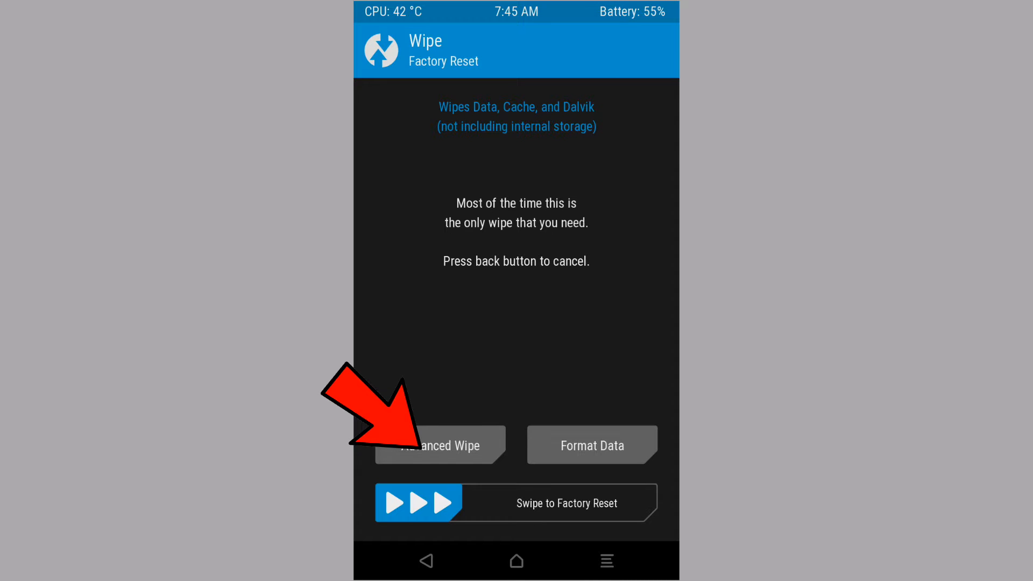
click(439, 445)
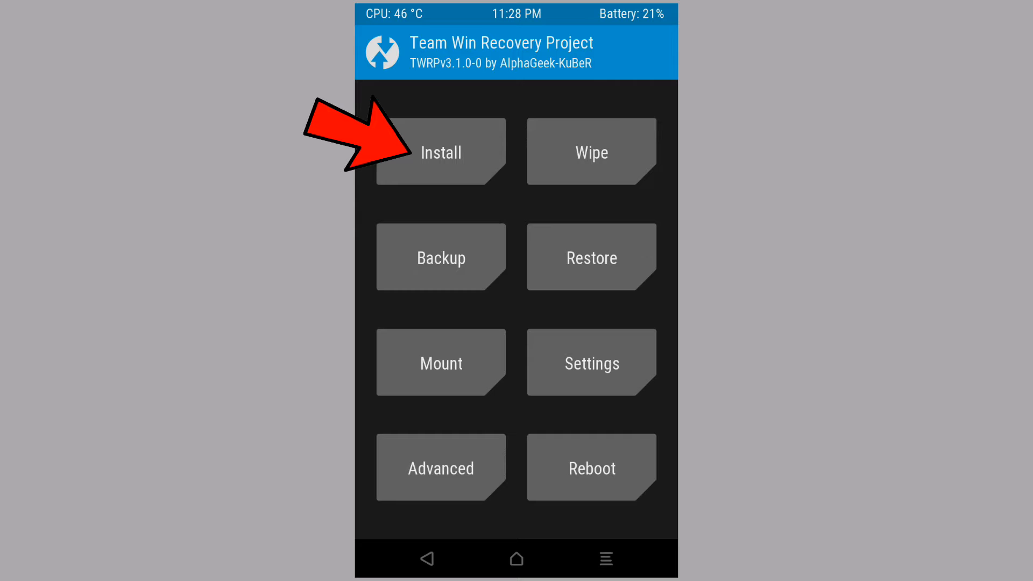
click(441, 152)
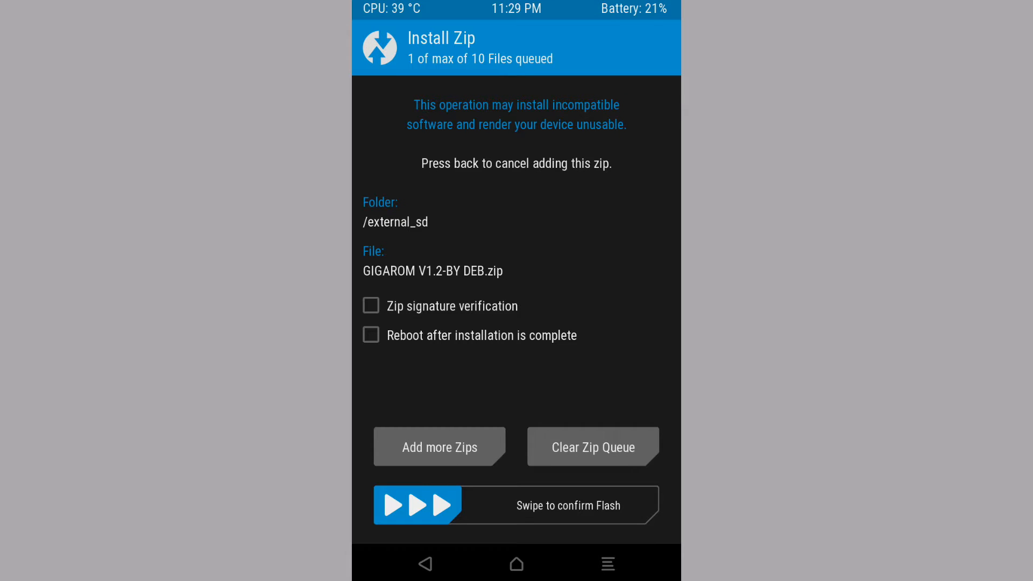
click(440, 447)
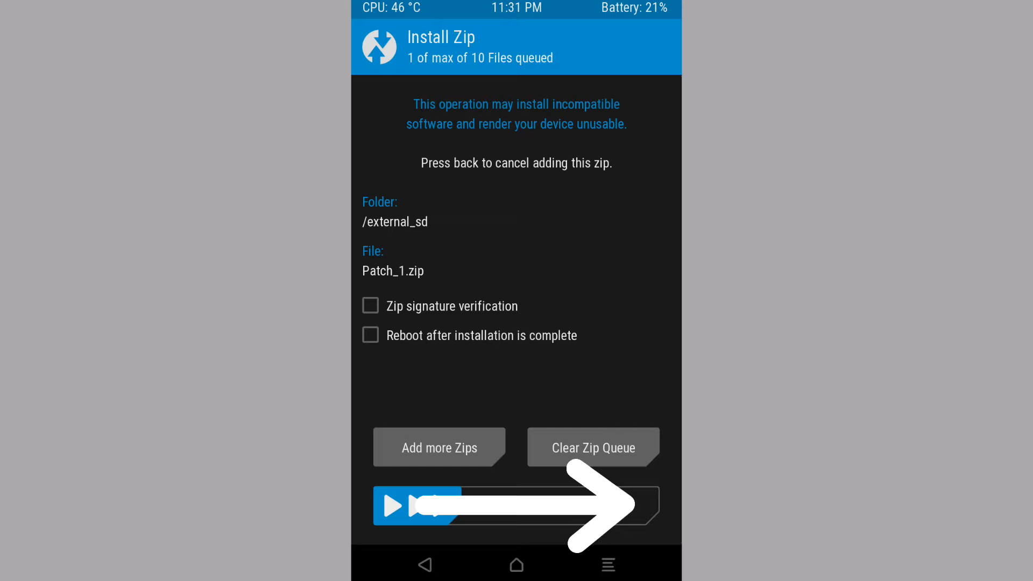
Confirm the flash and wait for the Install Zip Successful log for Patch_1.zip
drag(408, 506, 633, 505)
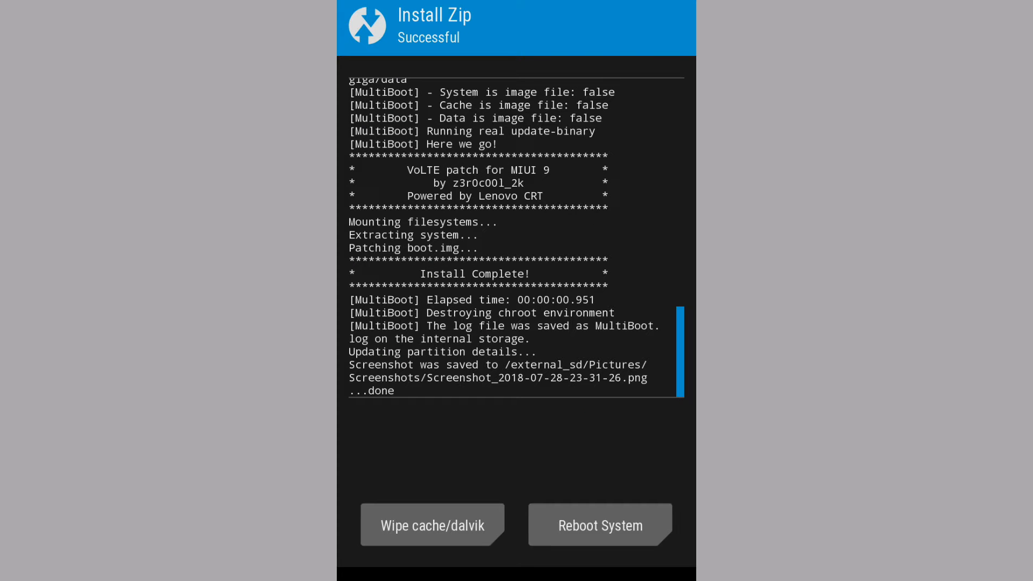
click(600, 525)
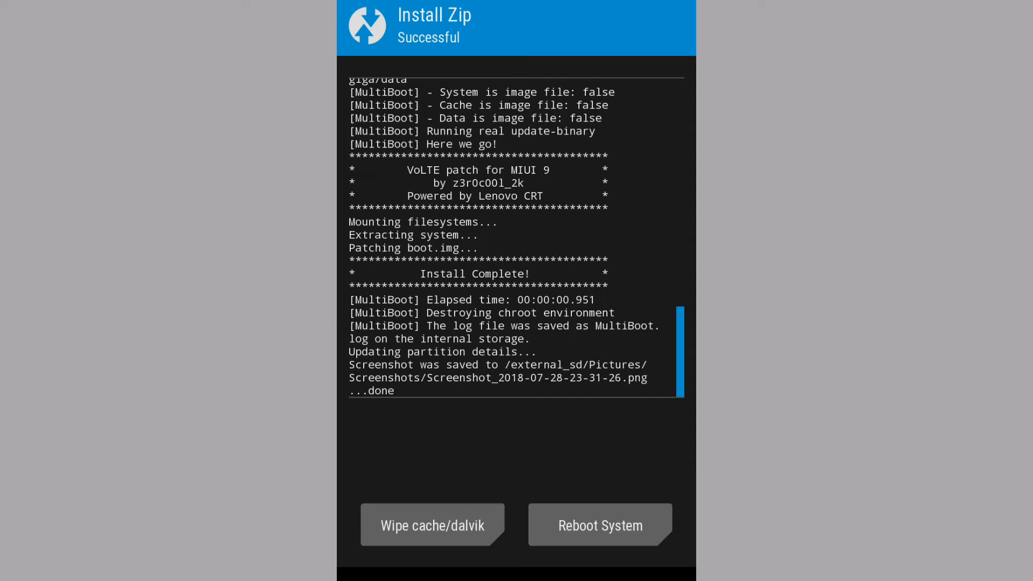
click(600, 525)
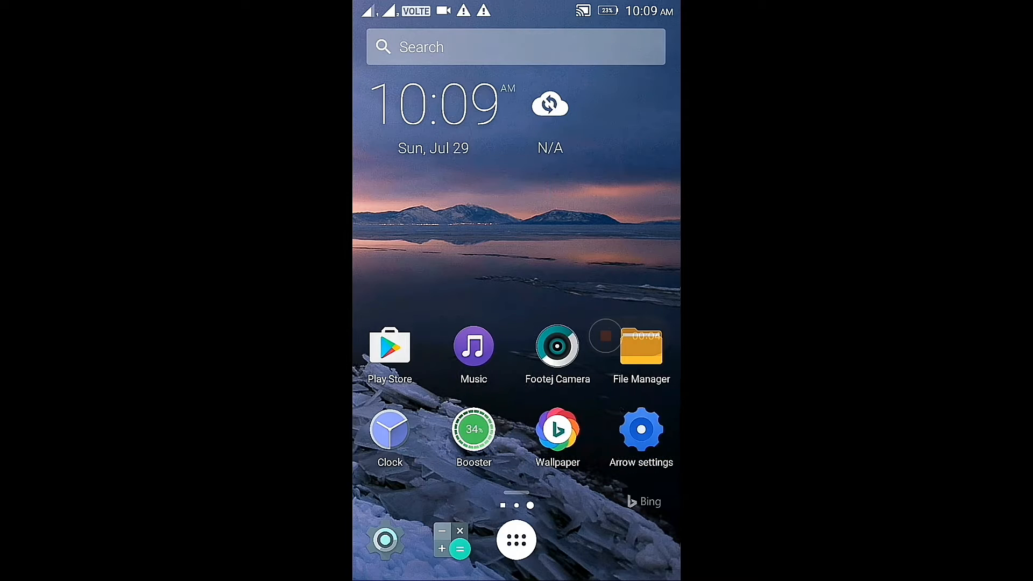
Scroll through the app drawer, then return home and swipe to the Radio, Gallery, Camera, Video page
click(516, 540)
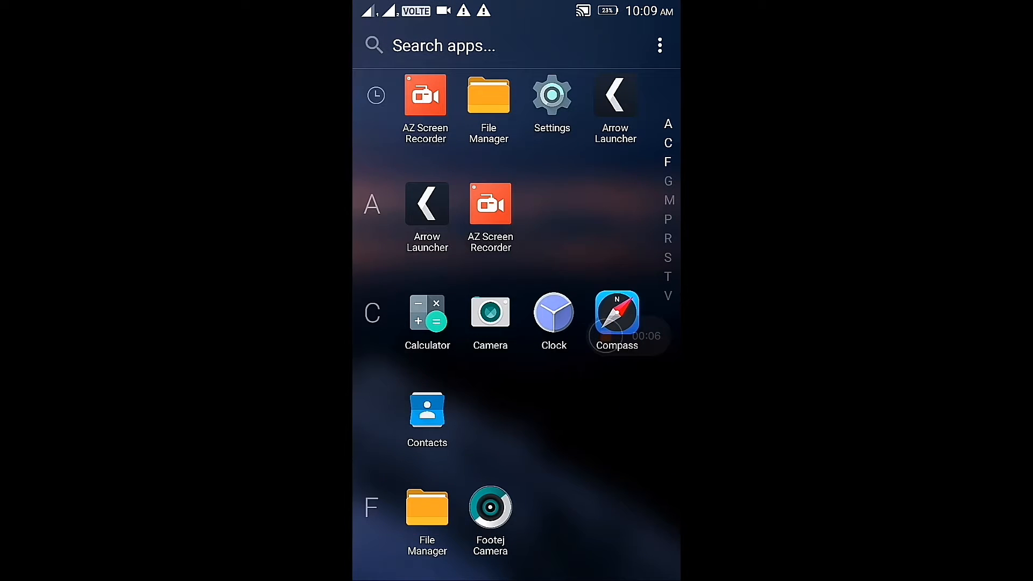
scroll(down, 3)
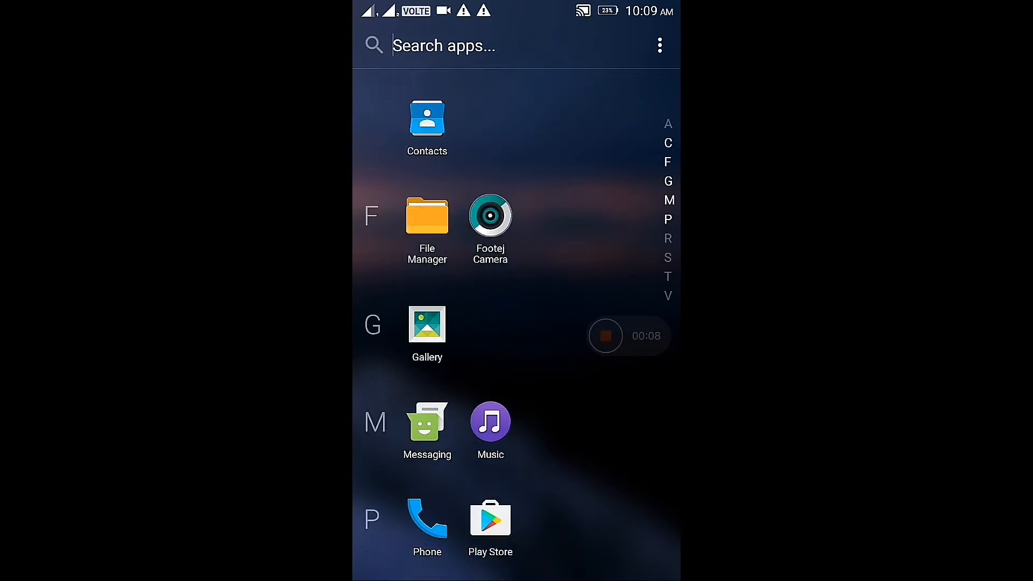
scroll(down, 3)
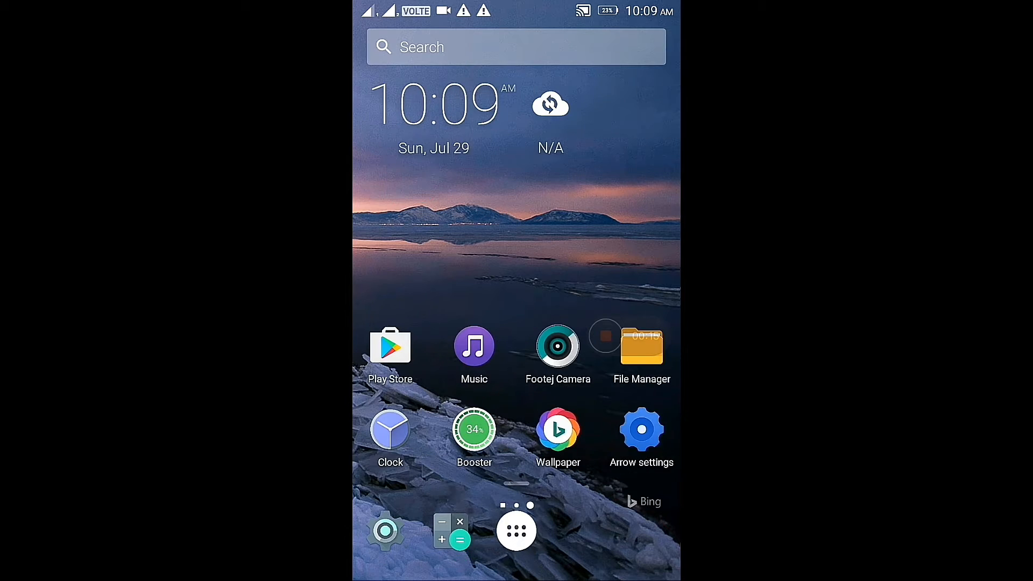
click(557, 430)
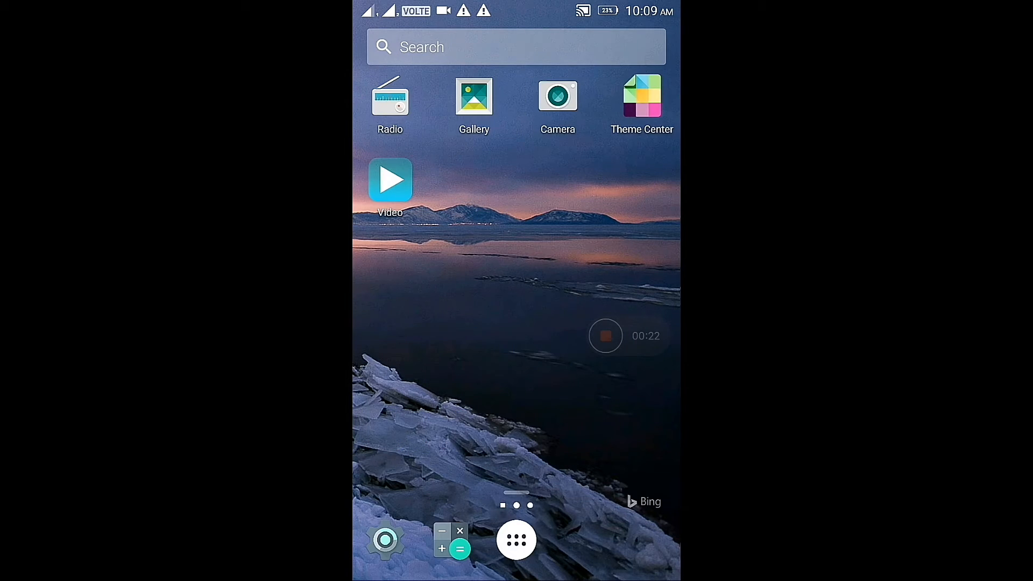
drag(517, 6, 516, 264)
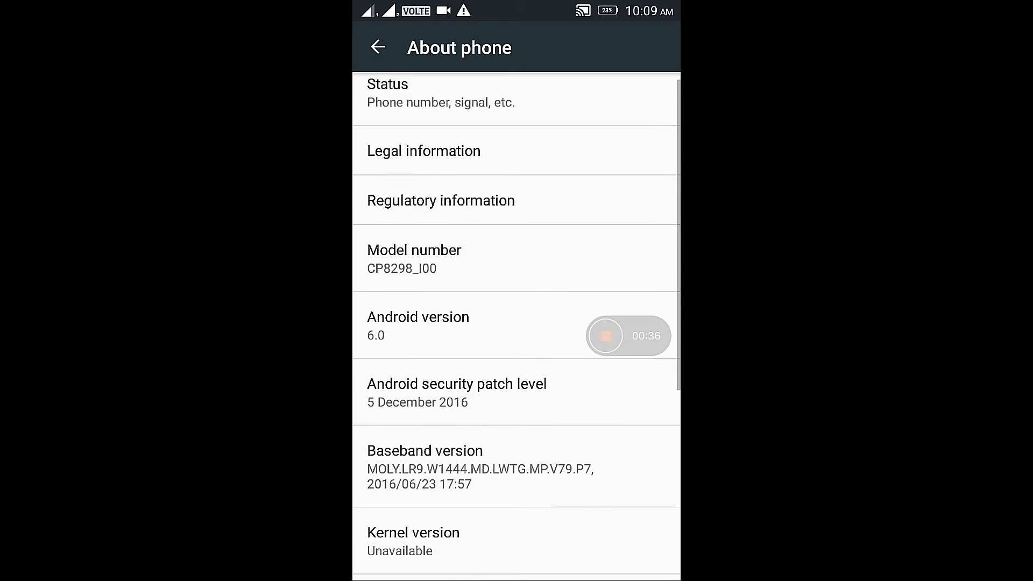
View the mobile network settings for the Idea 02 SIM, then return to Settings
scroll(down, 3)
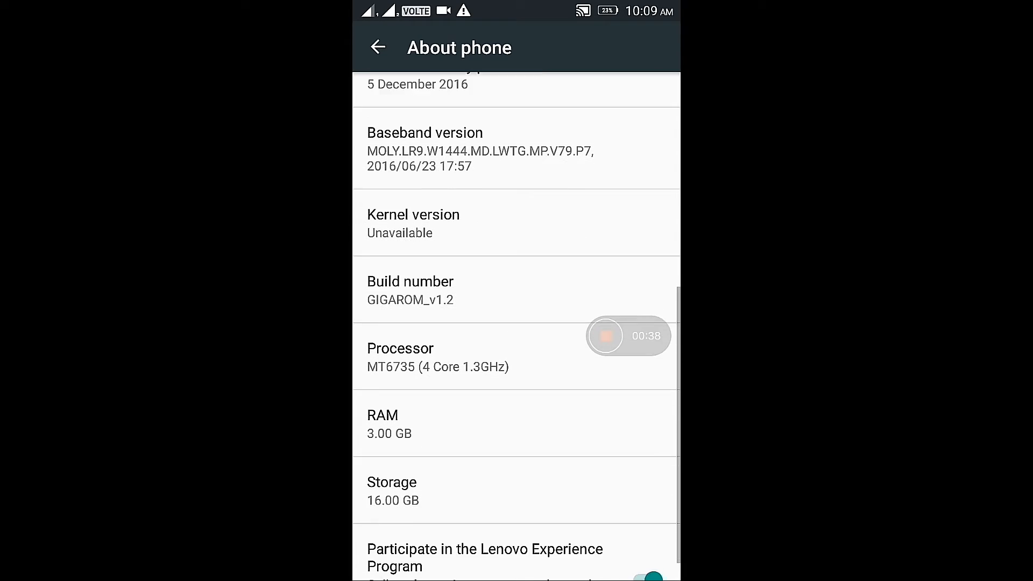
scroll(down, 3)
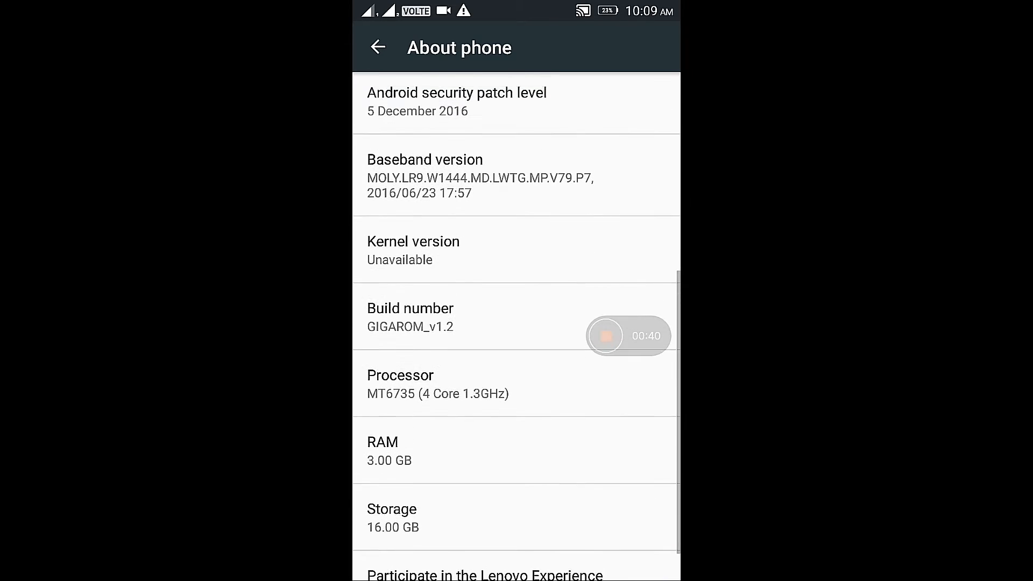
scroll(up, 3)
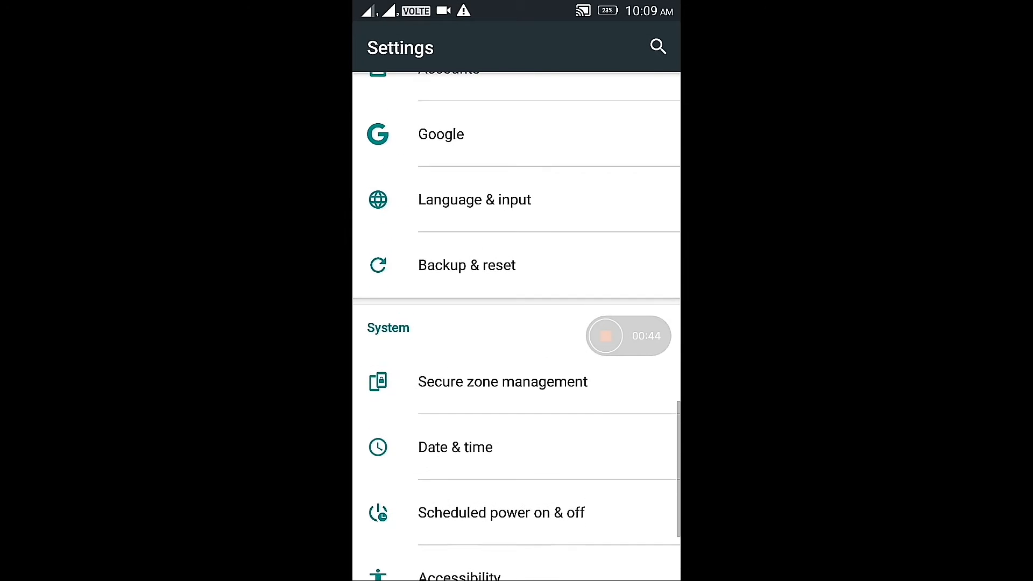
scroll(up, 3)
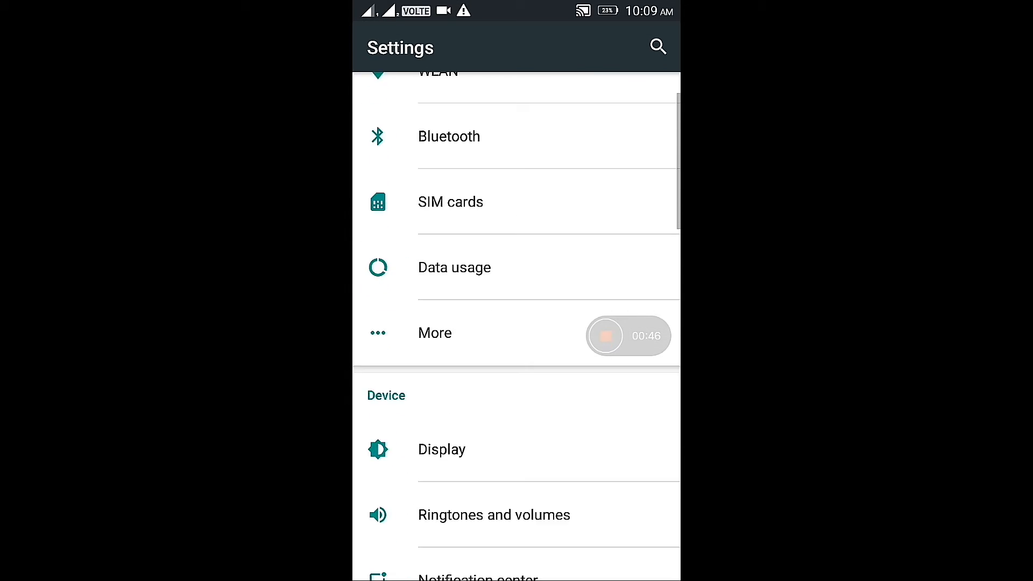
click(435, 333)
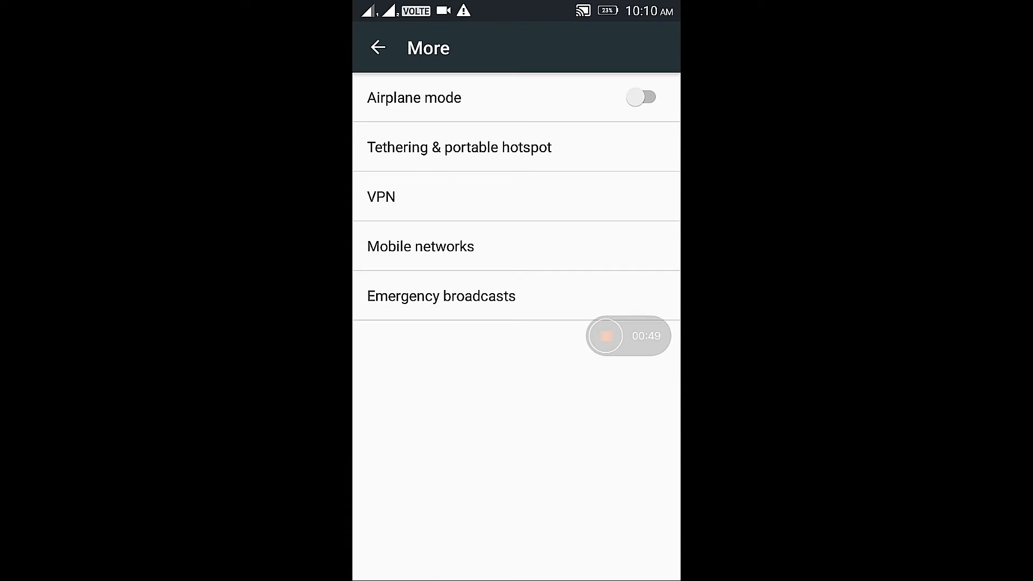
click(421, 247)
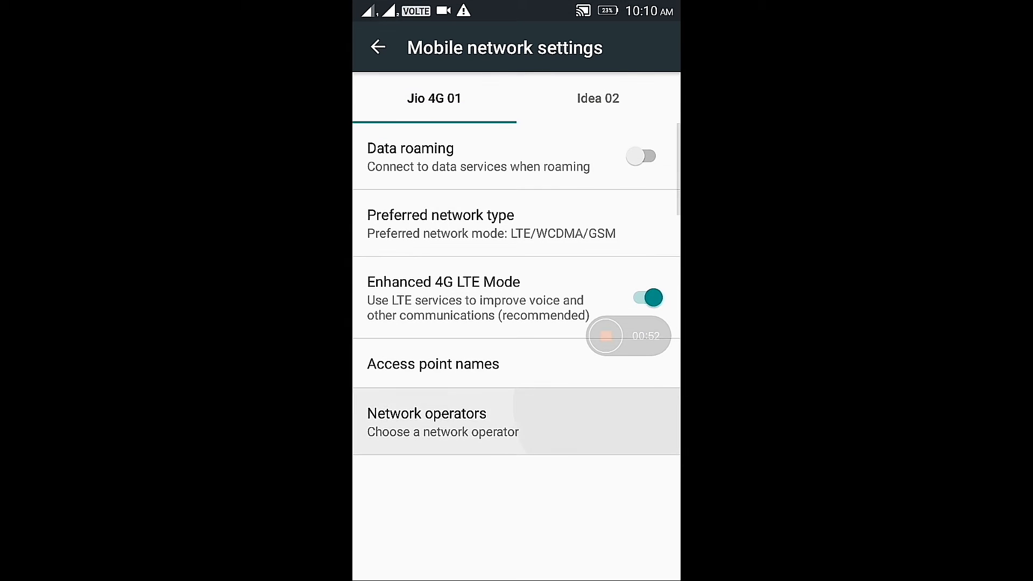
click(599, 98)
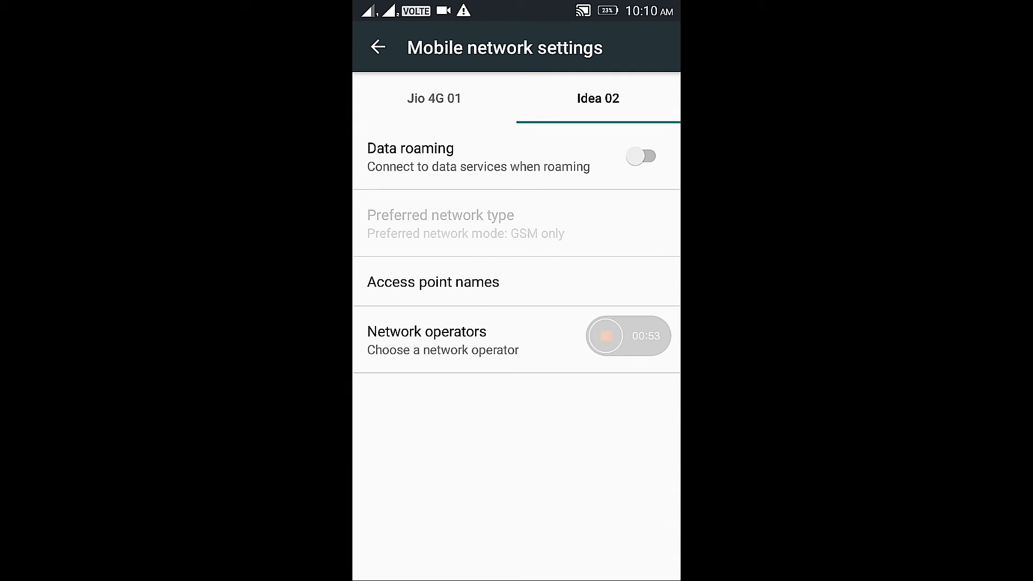
click(379, 46)
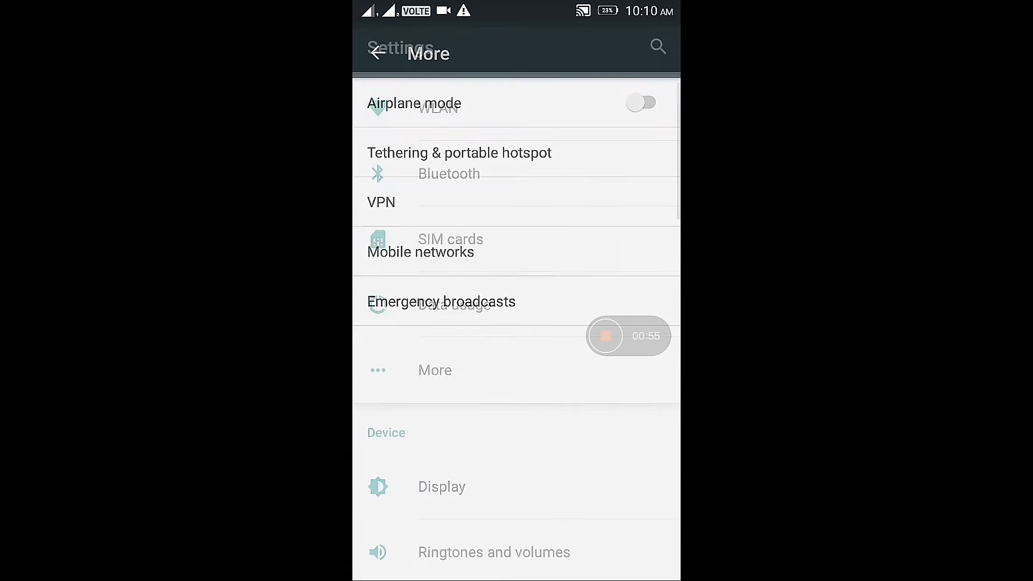
Review the Display and Notification center pages, then scroll the main list to Personal
click(441, 487)
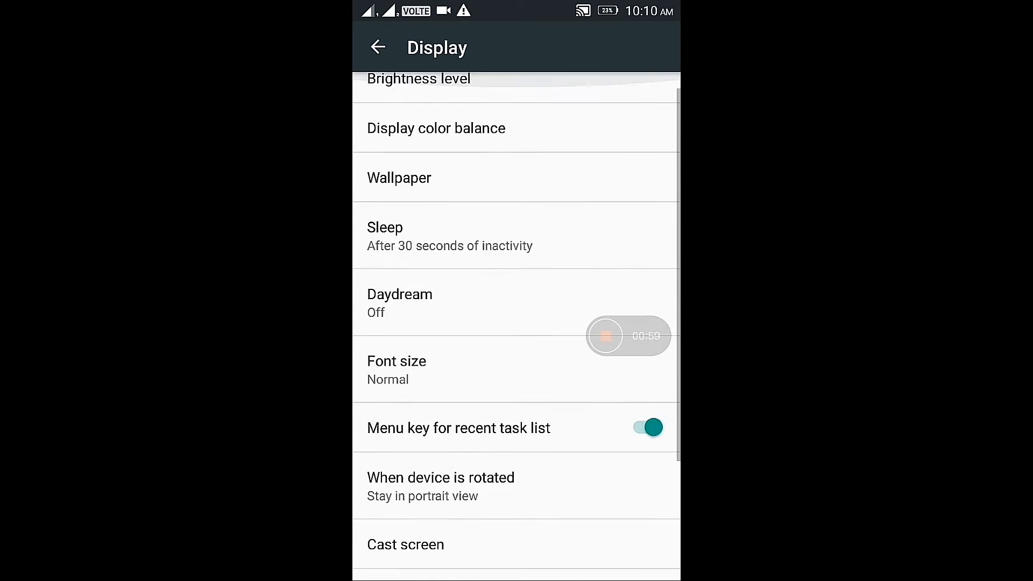
click(378, 47)
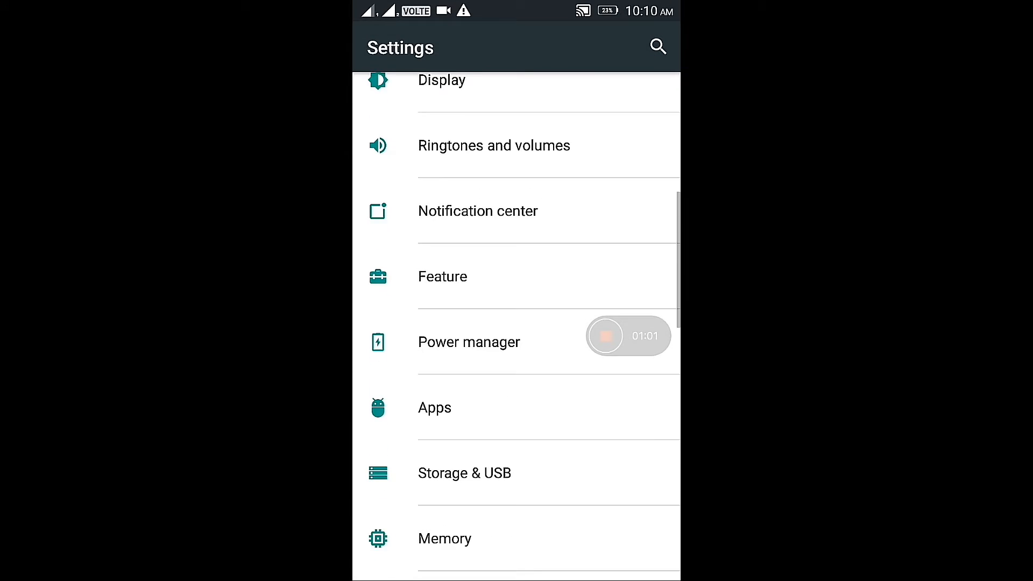
scroll(down, 3)
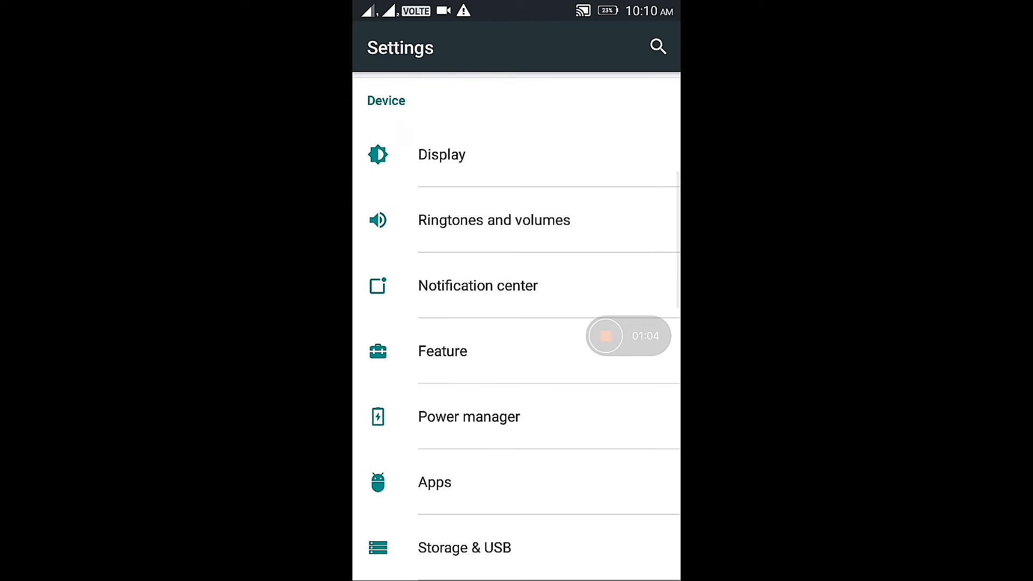
click(478, 286)
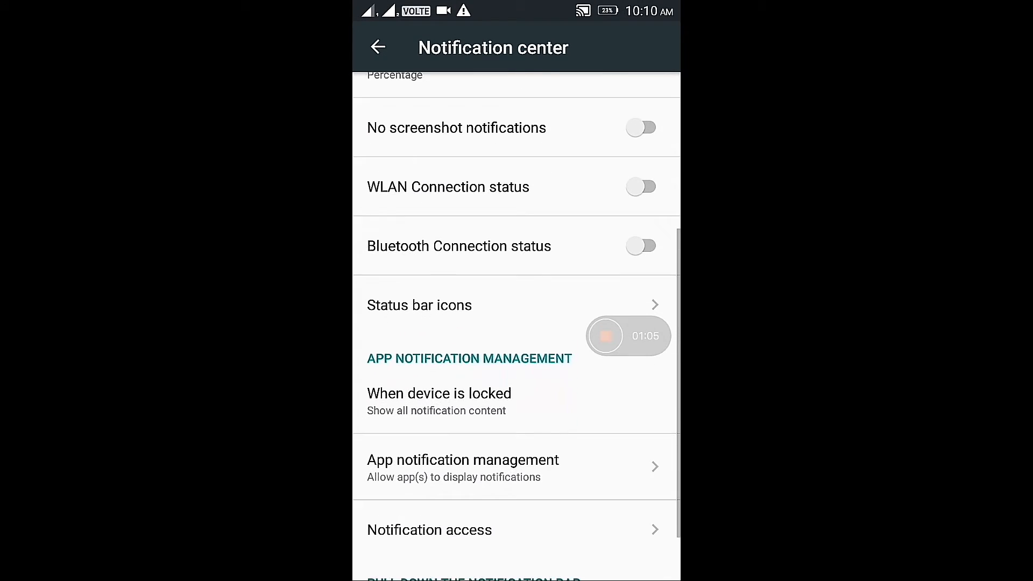
scroll(down, 3)
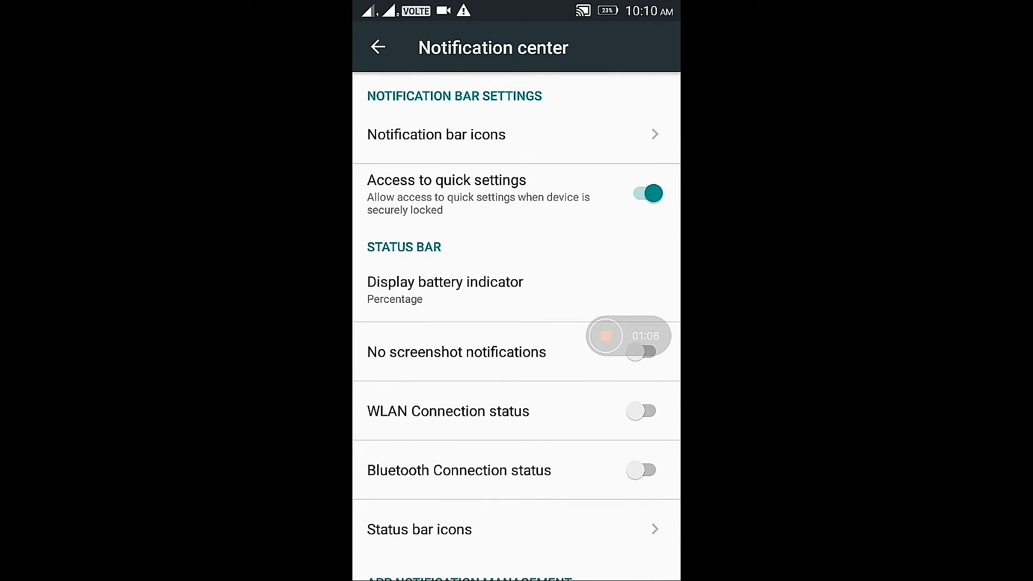
click(377, 46)
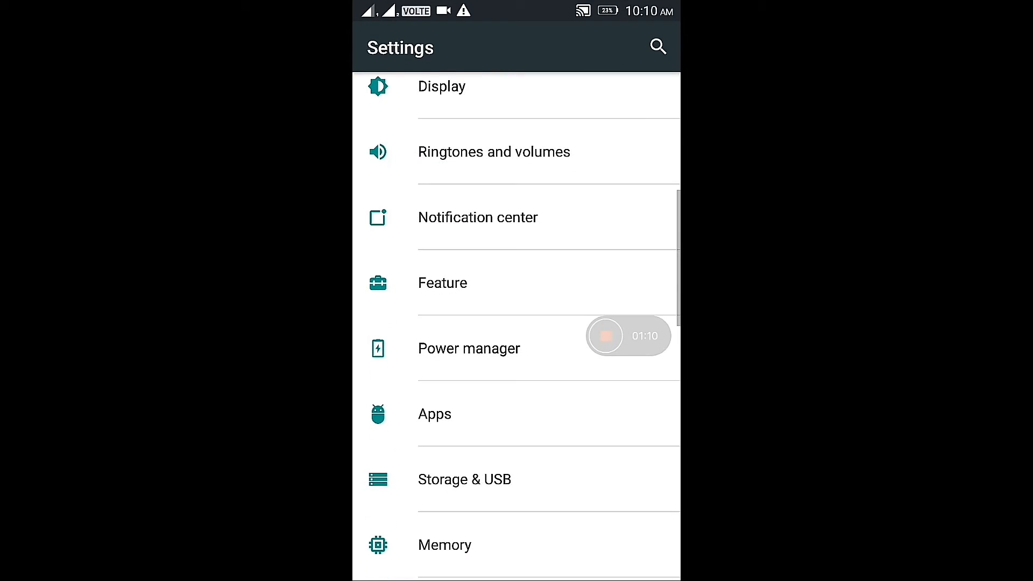
scroll(down, 3)
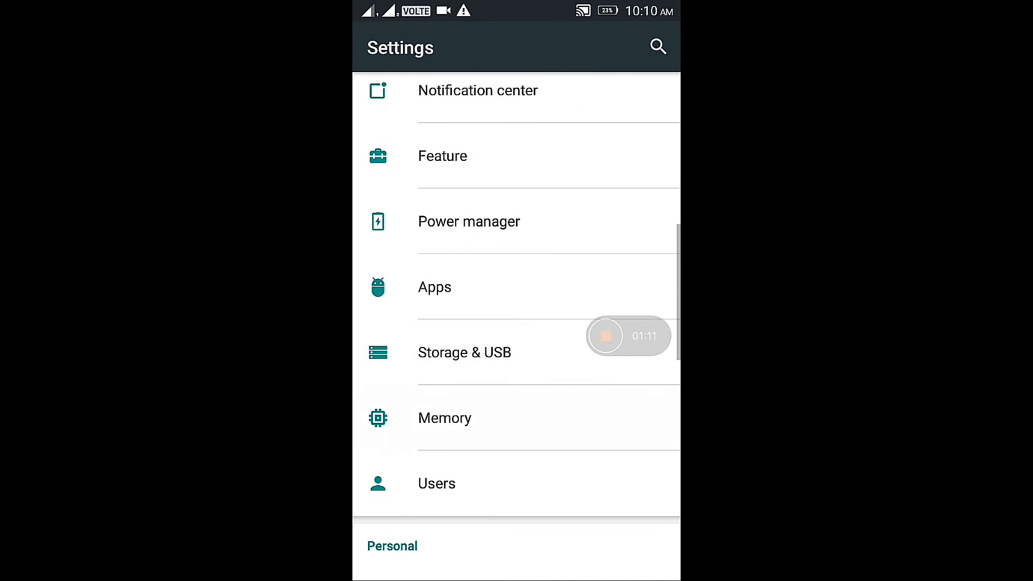
click(444, 418)
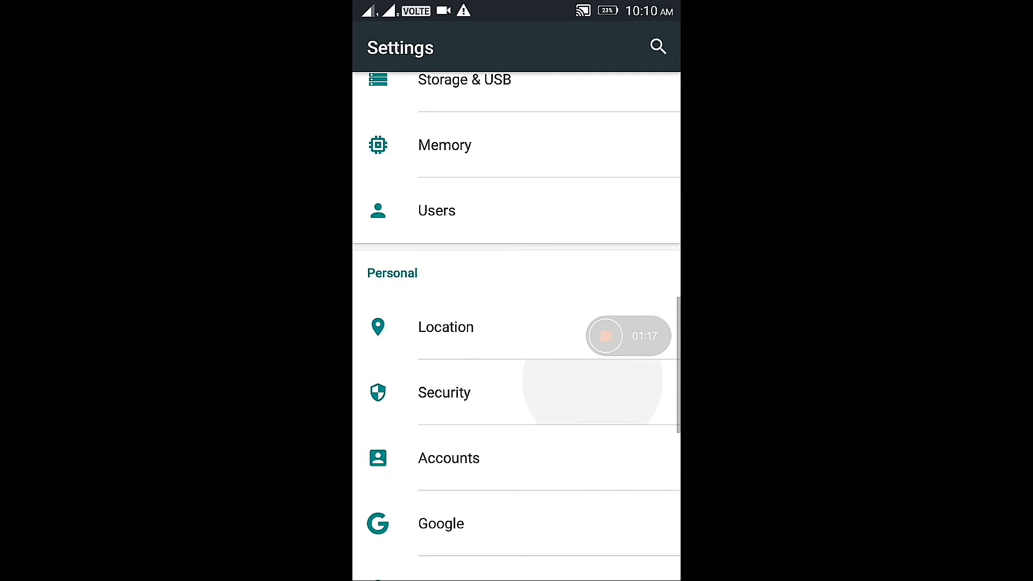
In Security, set a PIN screen lock and enrol one fingerprint through to Done
click(444, 392)
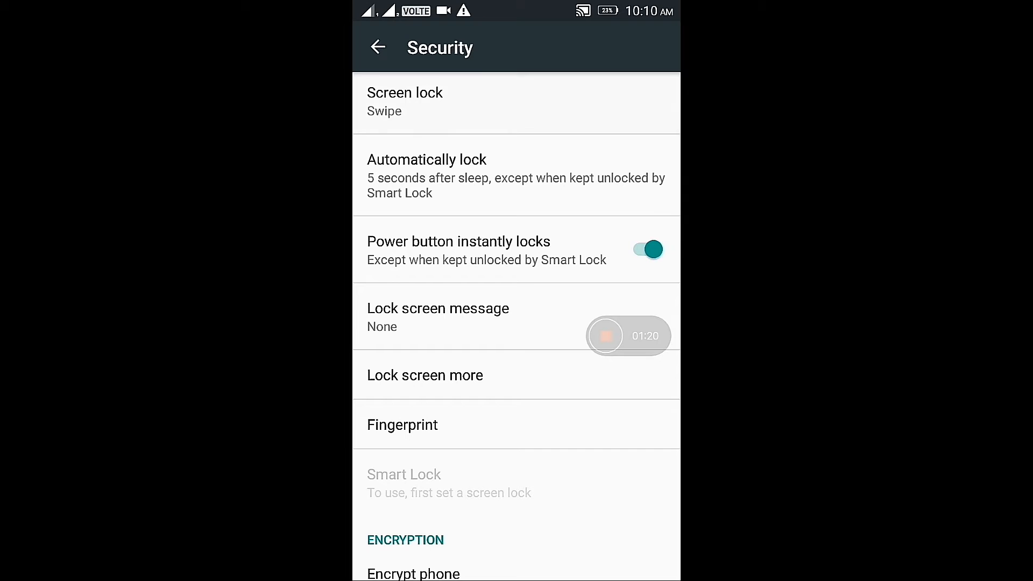
click(405, 102)
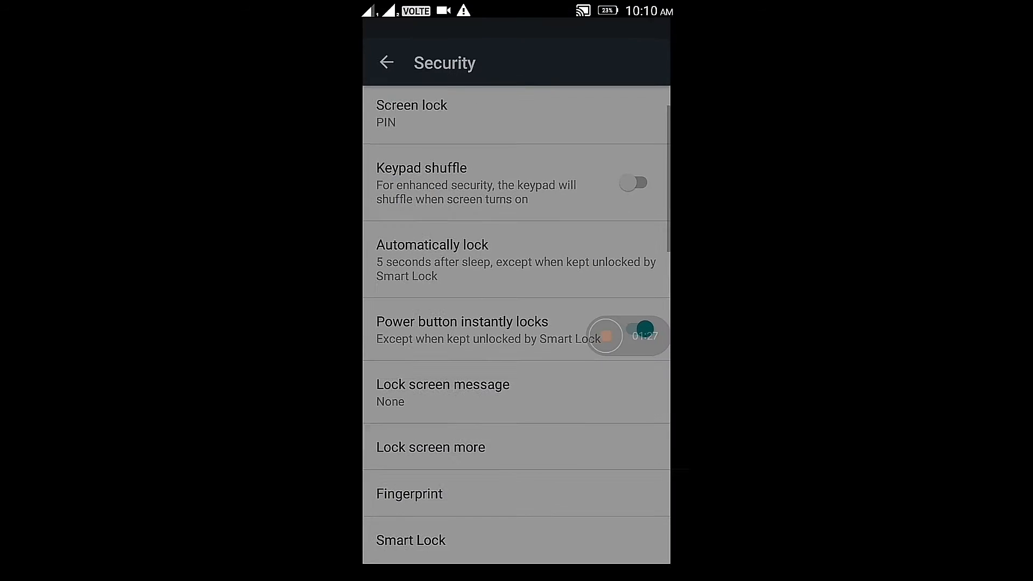
click(409, 493)
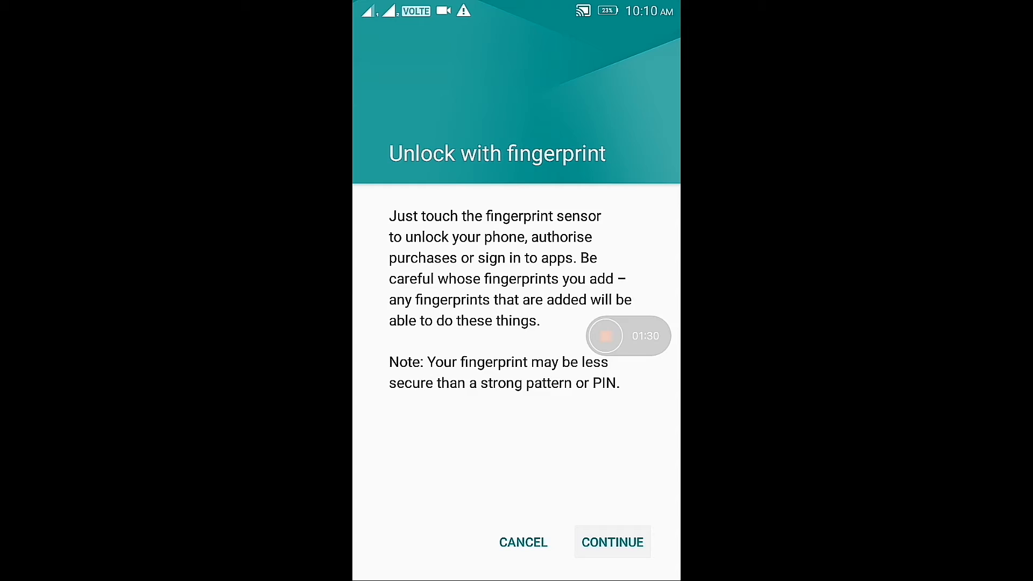
click(612, 542)
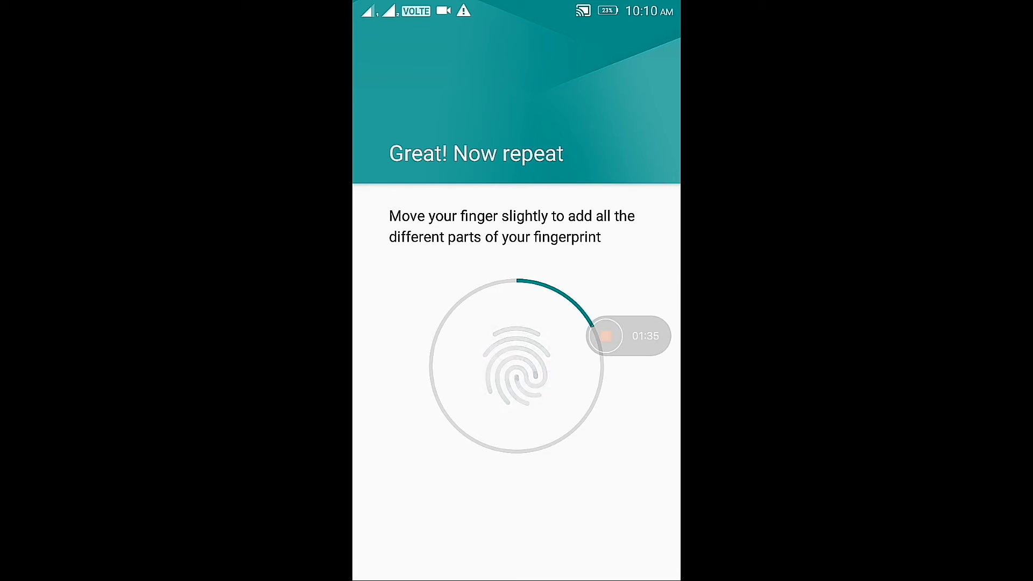
click(514, 370)
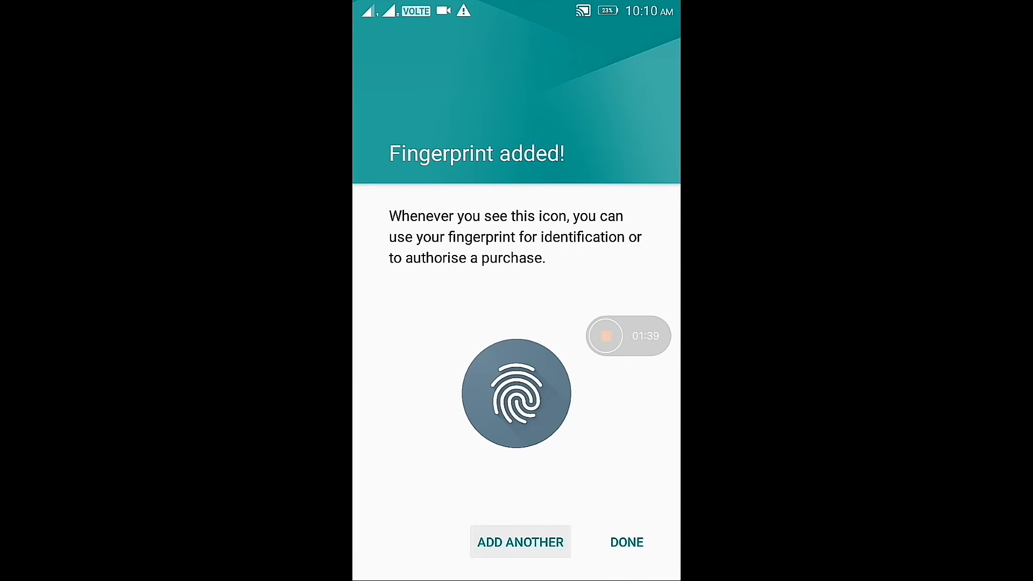
click(627, 543)
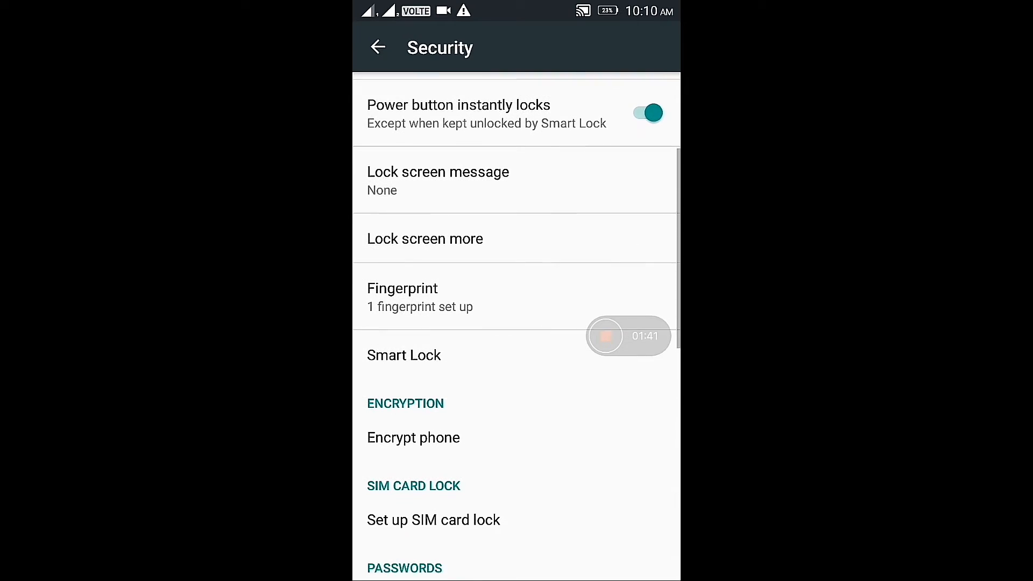
scroll(down, 3)
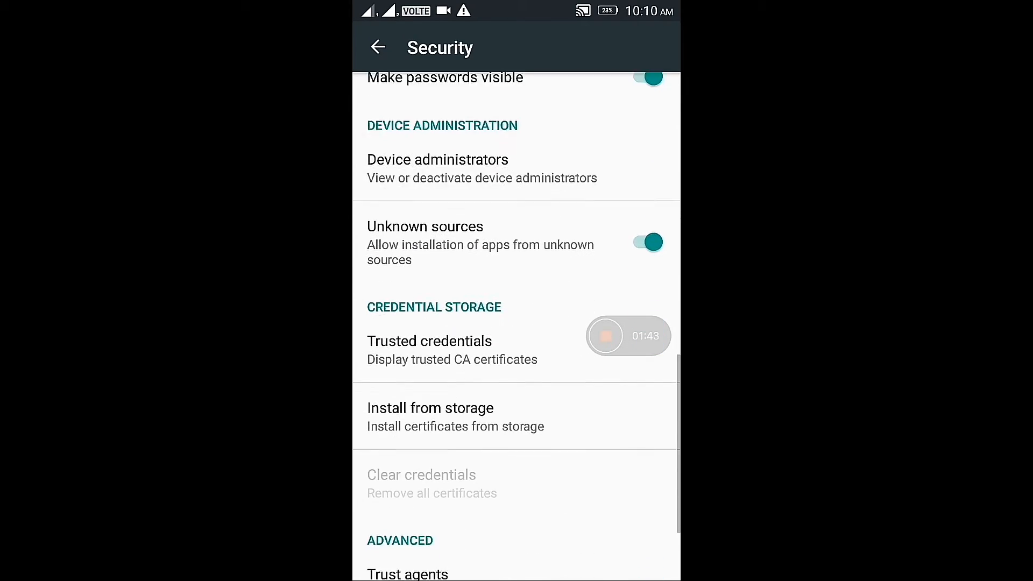
scroll(down, 3)
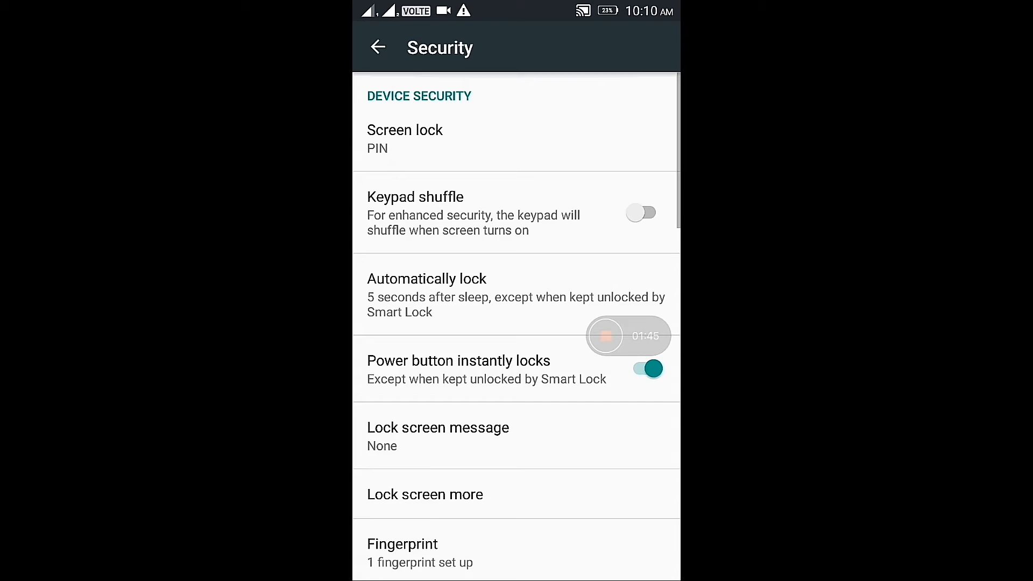
Page through the Secure zone management intro slides, then return to the System section
click(378, 47)
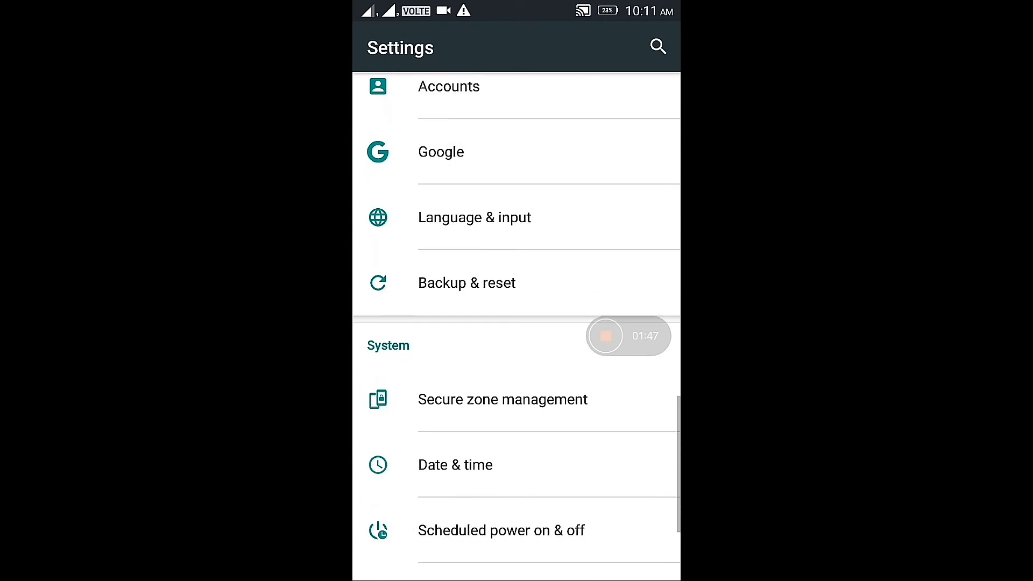
scroll(down, 3)
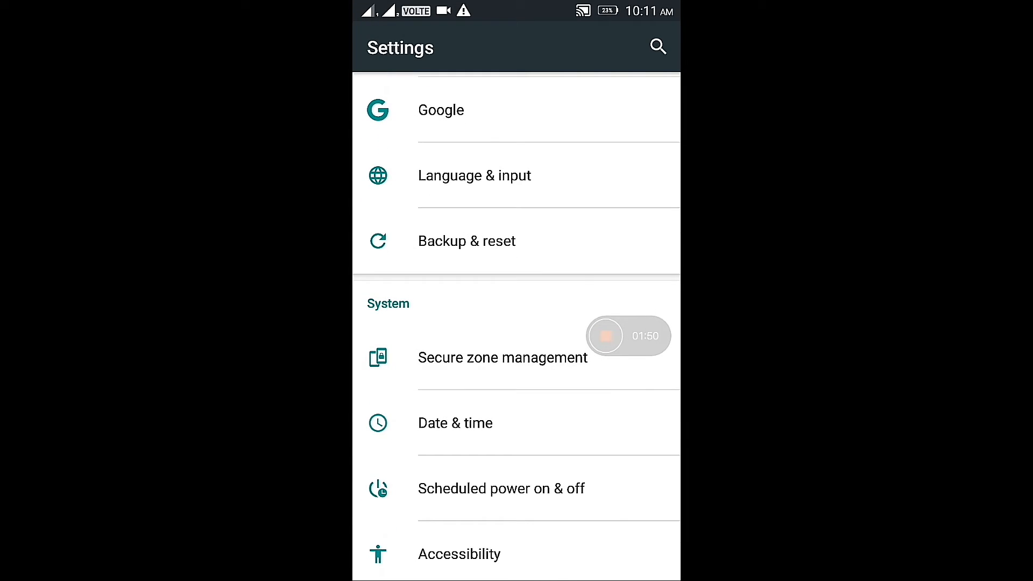
click(502, 358)
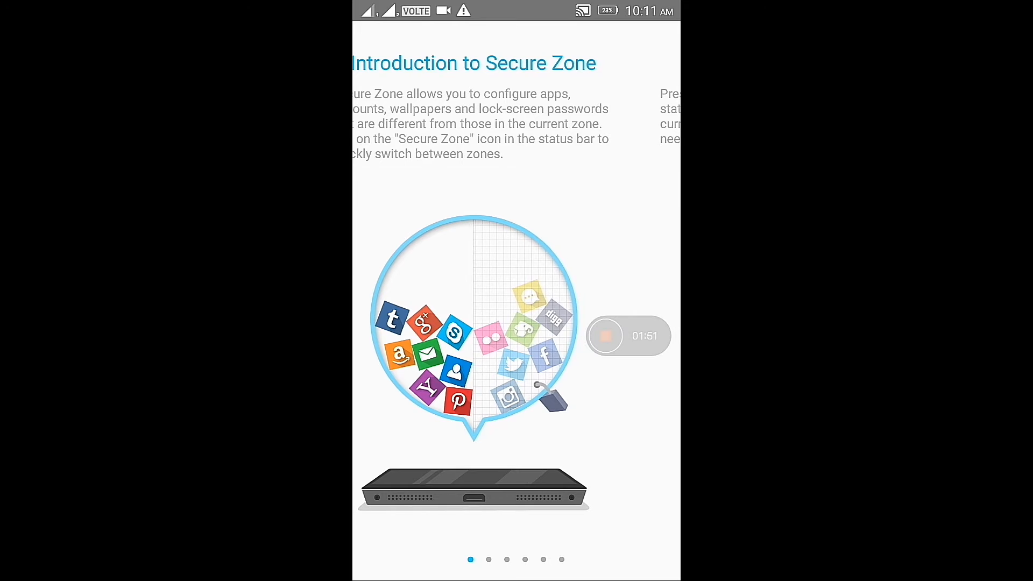
scroll(left, 3)
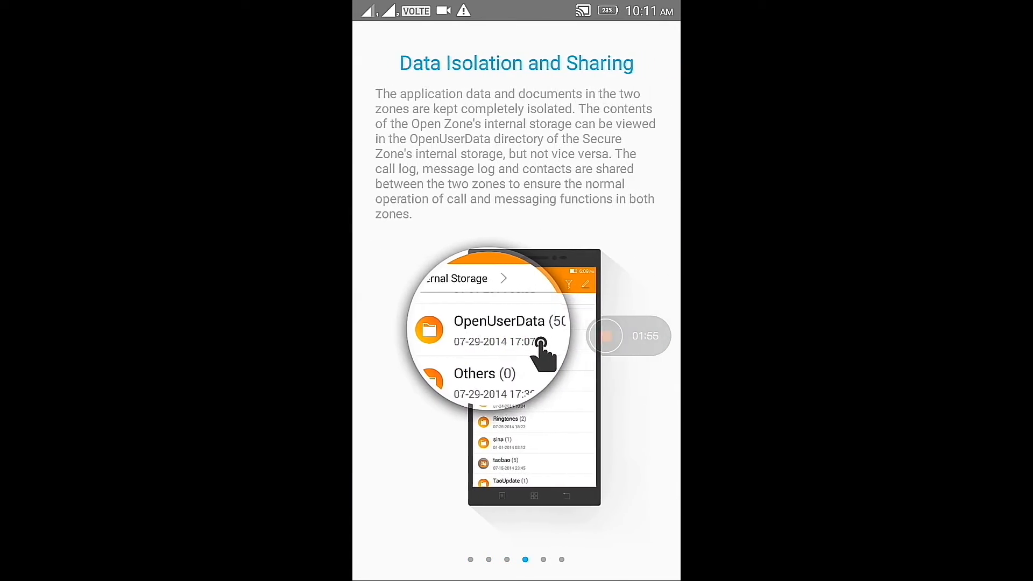
scroll(left, 3)
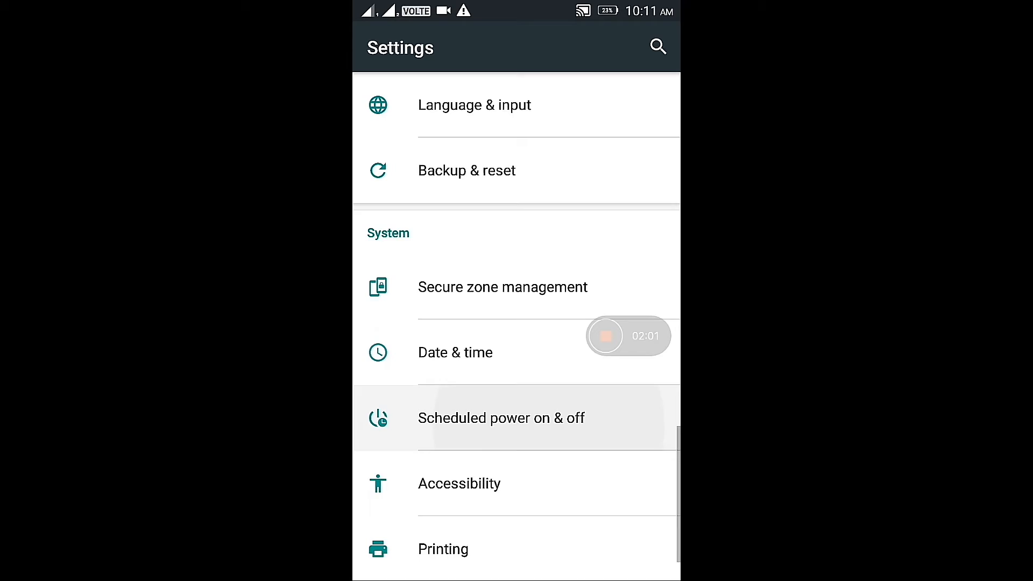
scroll(down, 3)
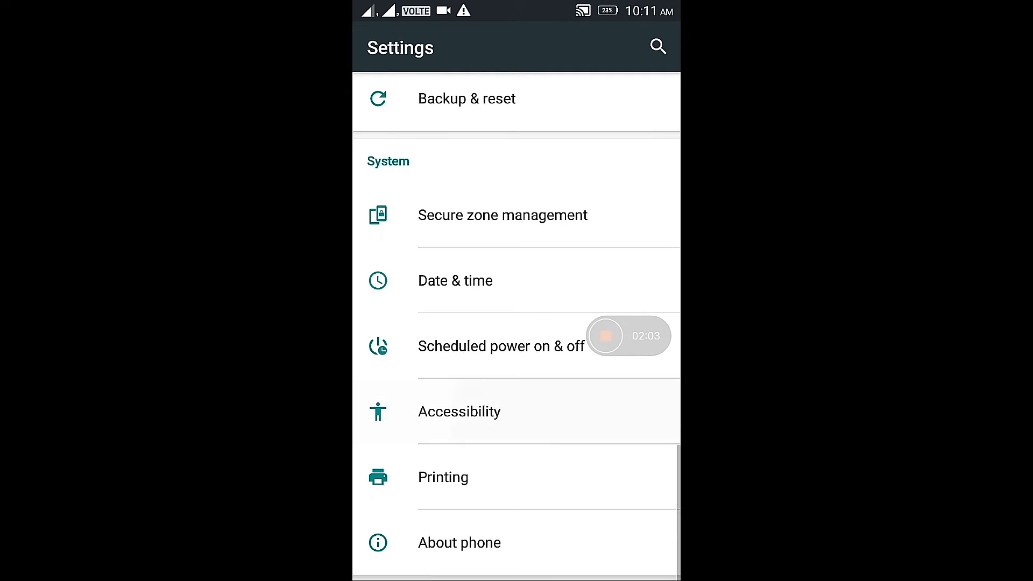
Scroll through the Accessibility options and check About phone before going home
click(459, 412)
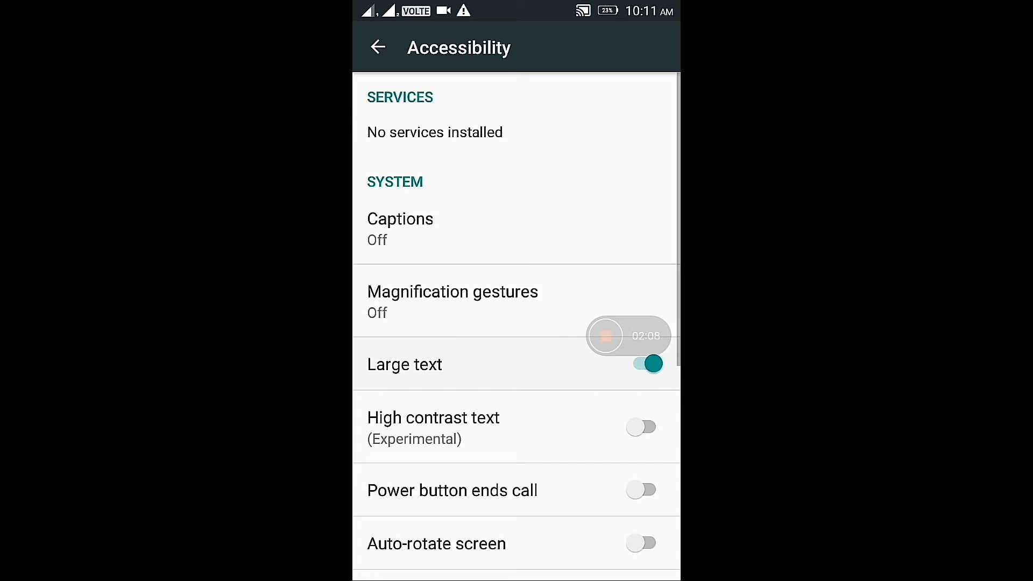
scroll(down, 3)
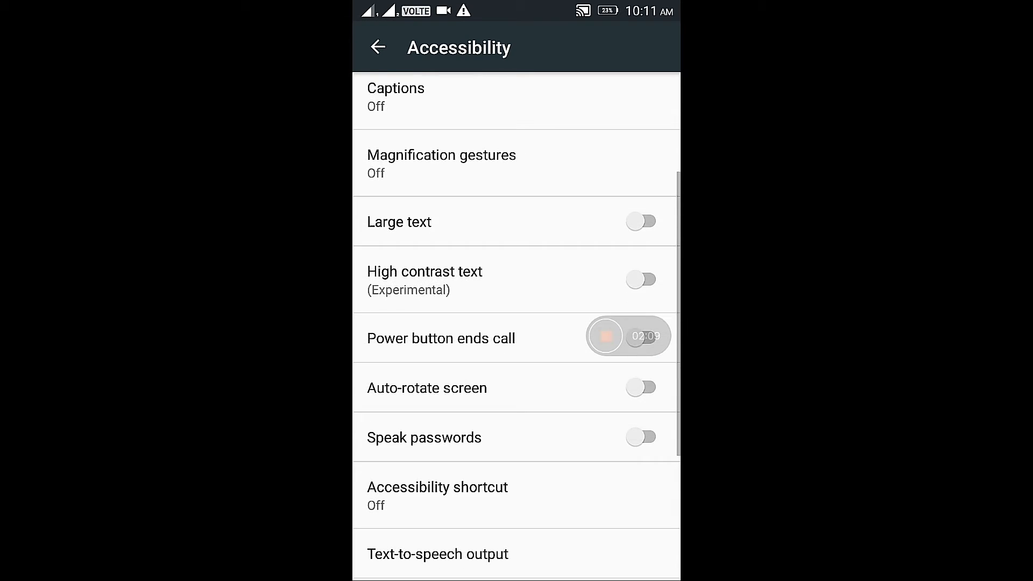
scroll(down, 3)
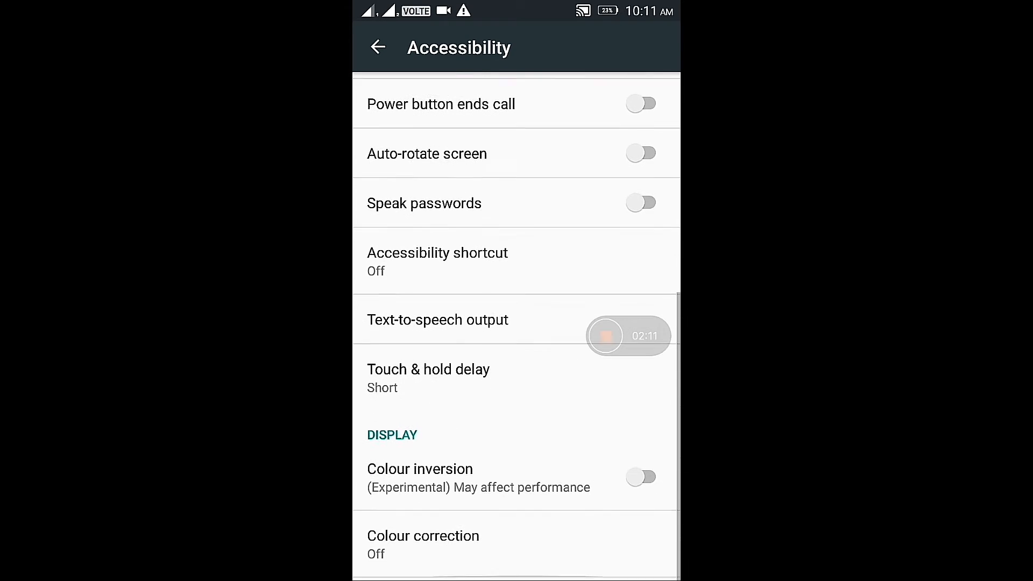
scroll(down, 3)
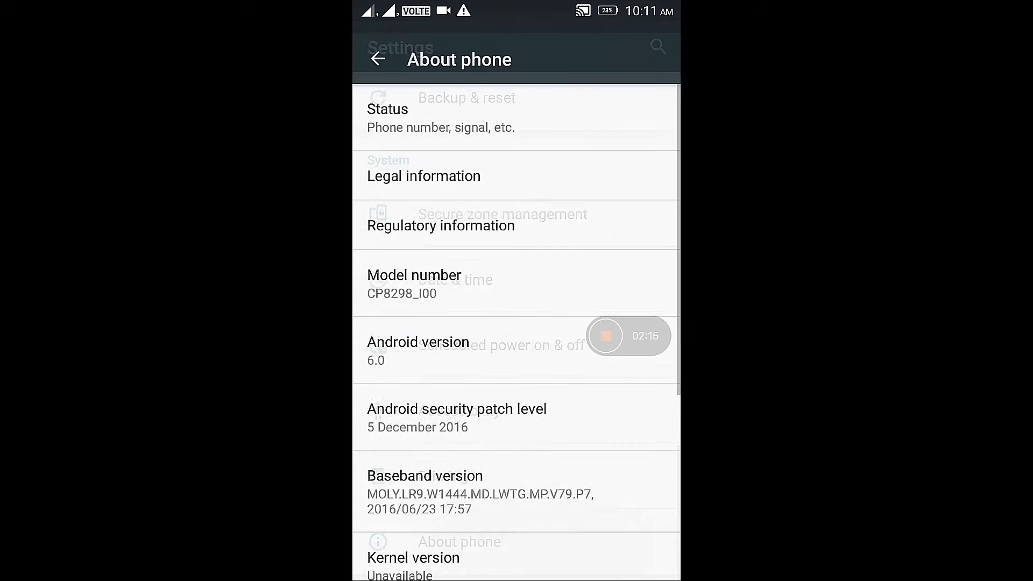
click(377, 59)
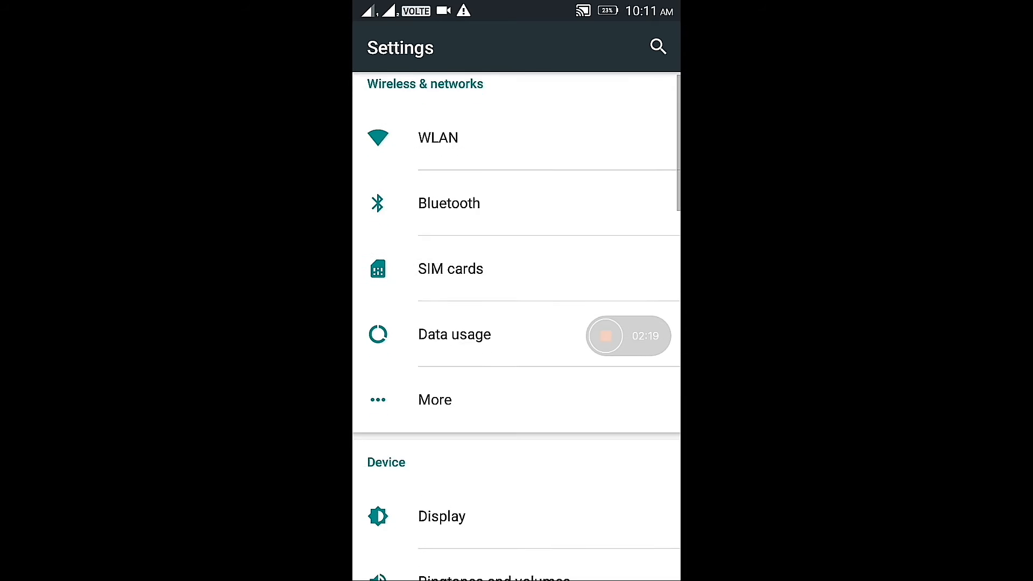
scroll(down, 3)
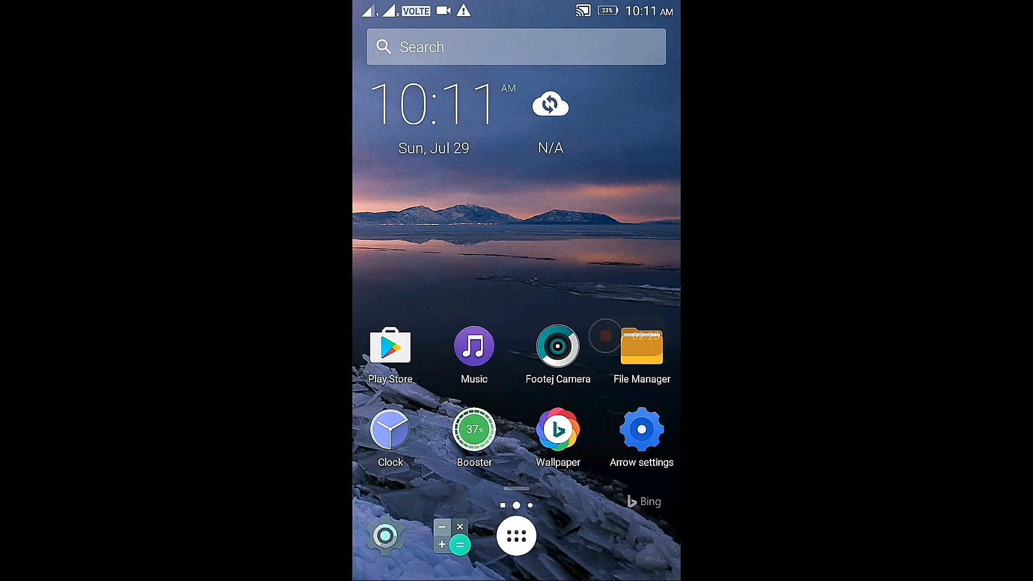
Play a Sonu Ke Titu Ki Sweety song from the Music library, then return to the library
click(474, 346)
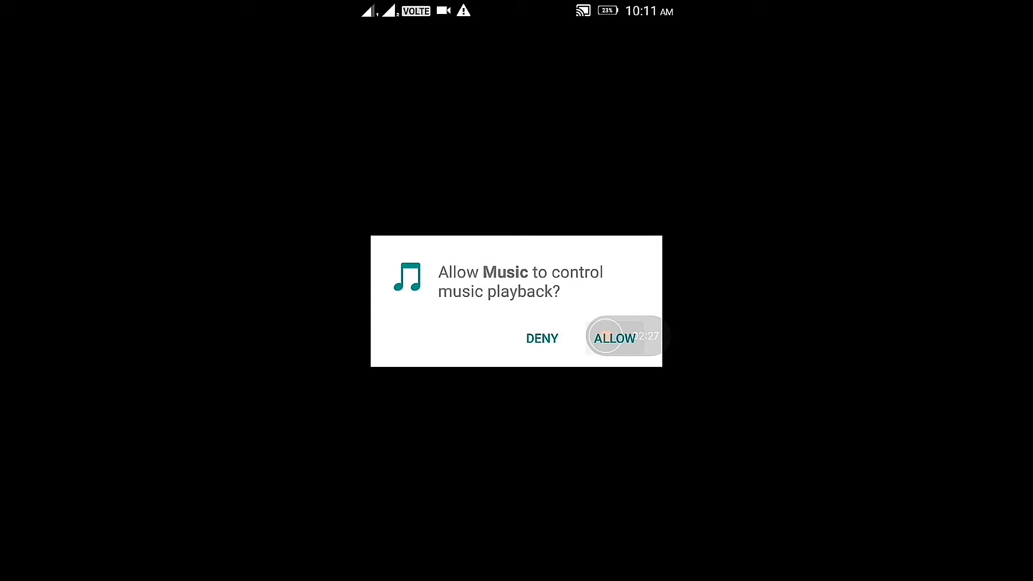
click(616, 338)
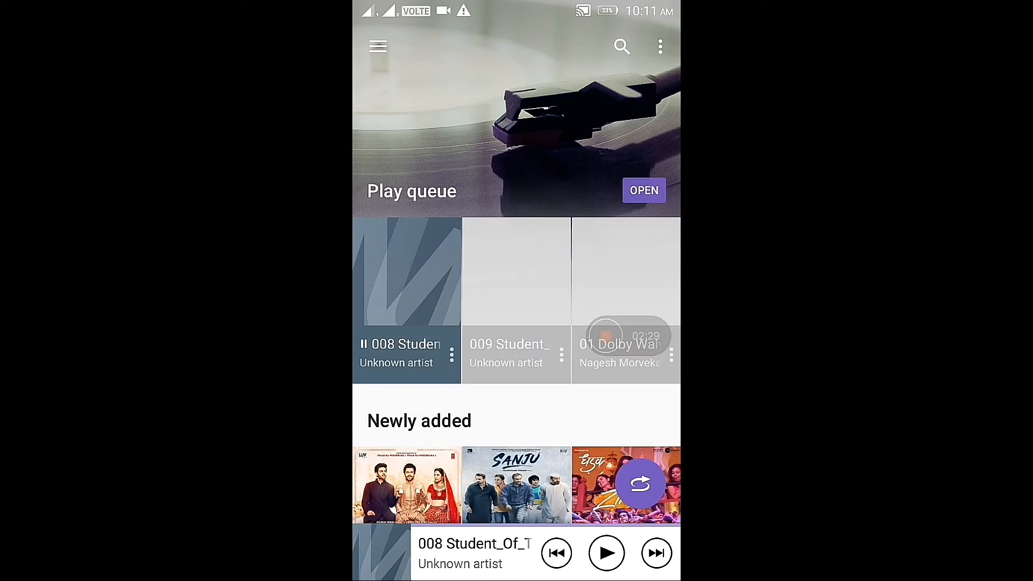
scroll(down, 3)
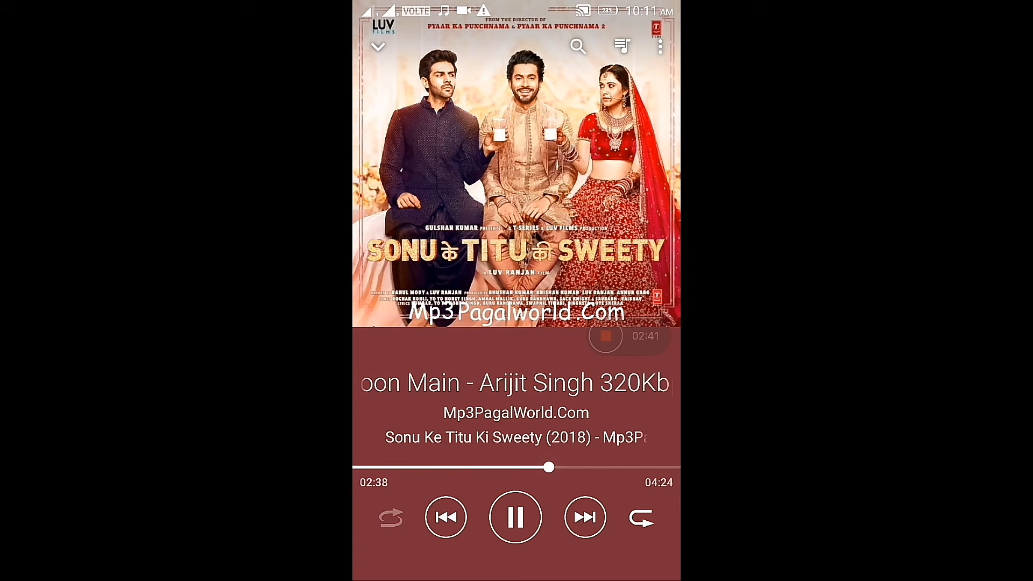
click(377, 50)
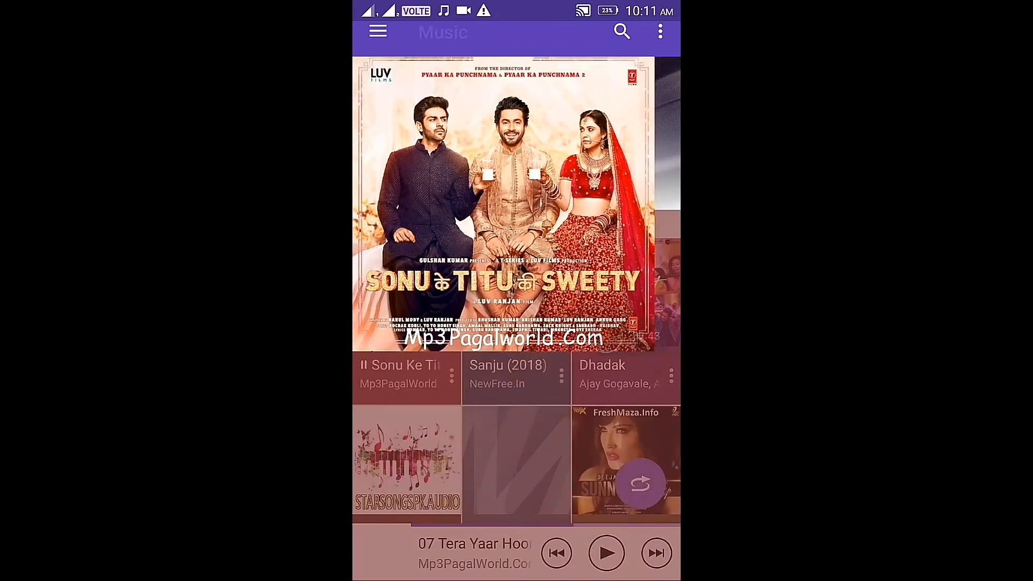
scroll(down, 3)
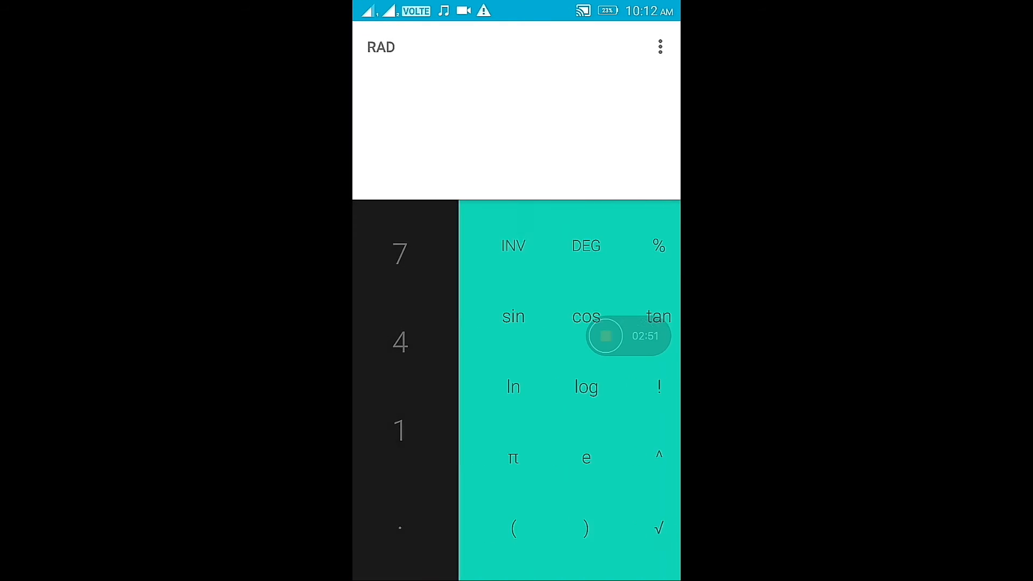
Launch Footej Camera from the home screen and answer its permission request
key(home)
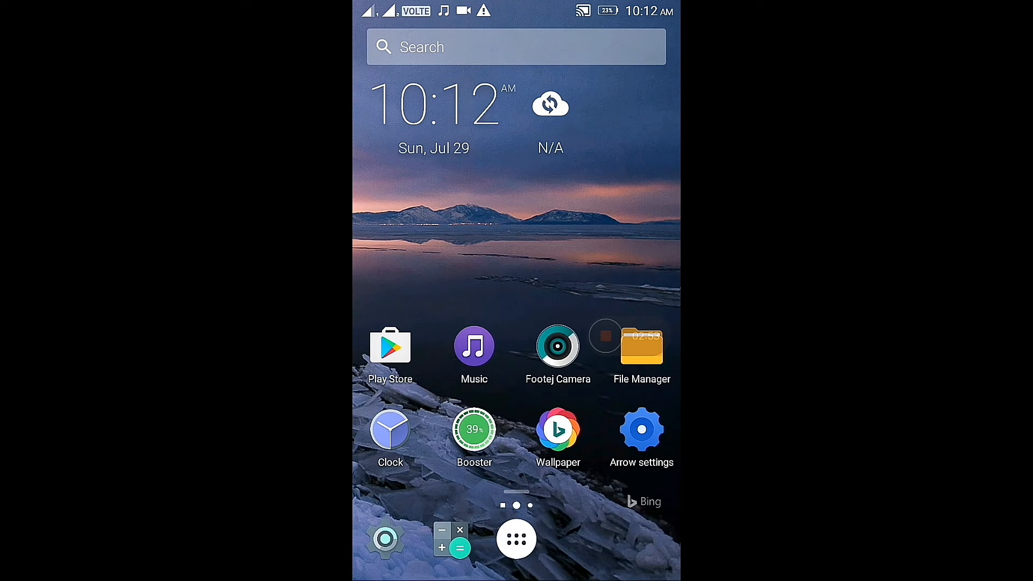
click(558, 346)
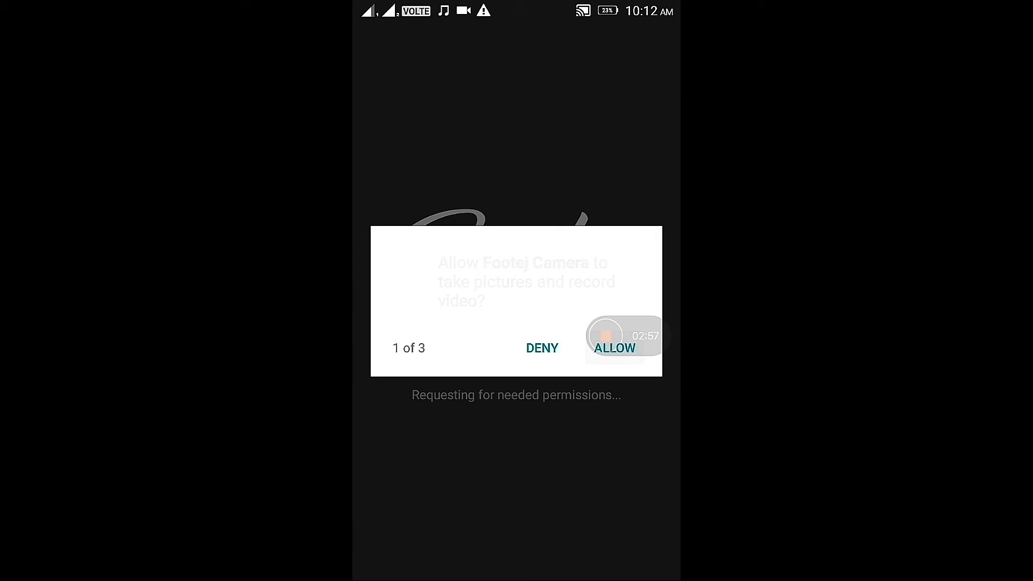
click(615, 348)
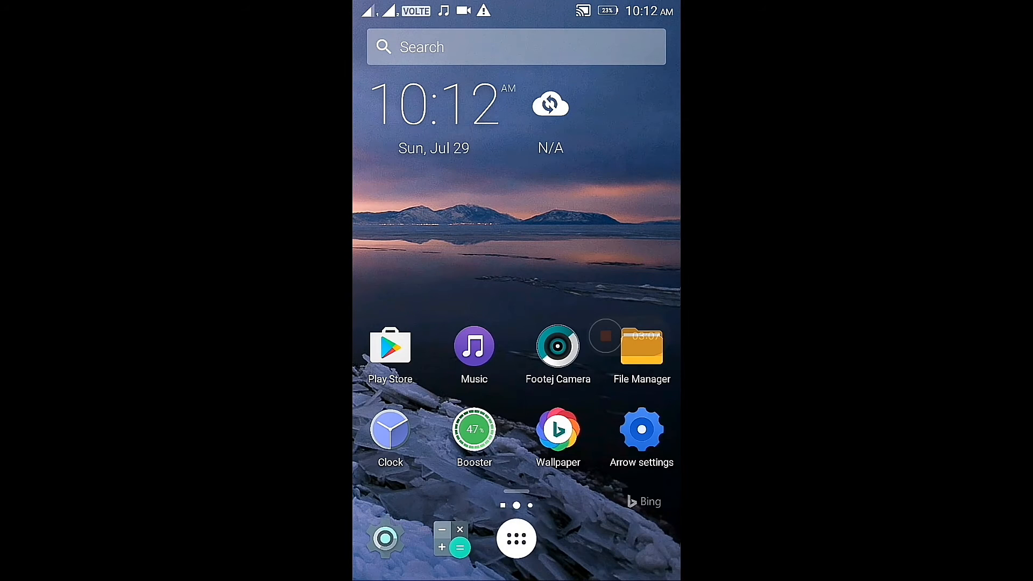
Run the home screen Booster widget to clean memory
scroll(left, 3)
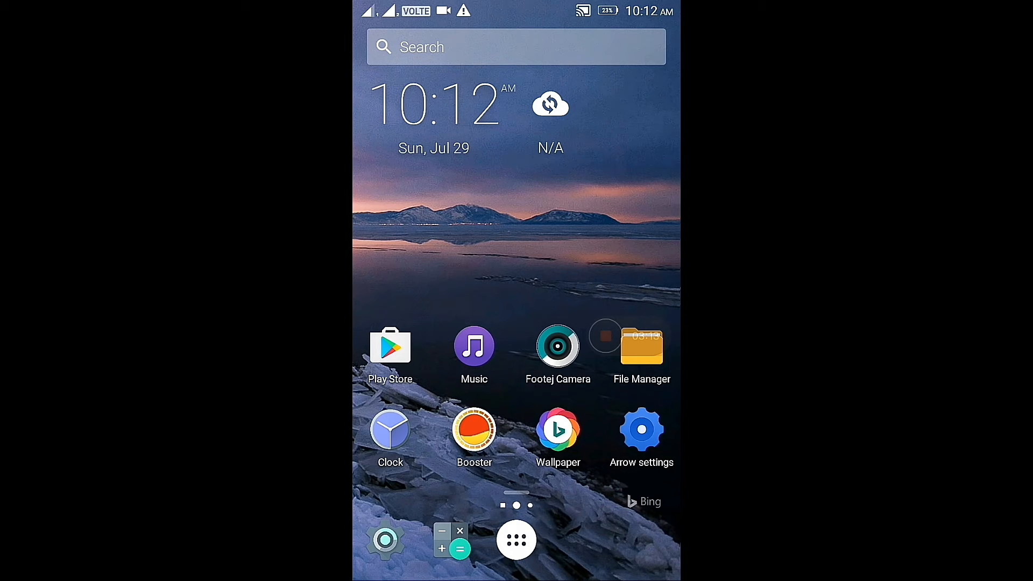
click(474, 430)
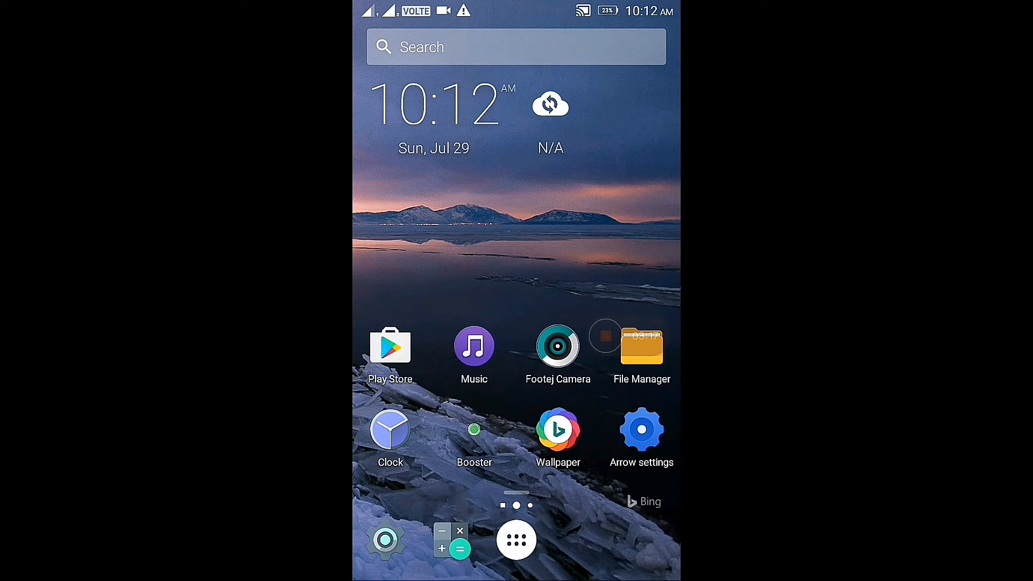
click(474, 433)
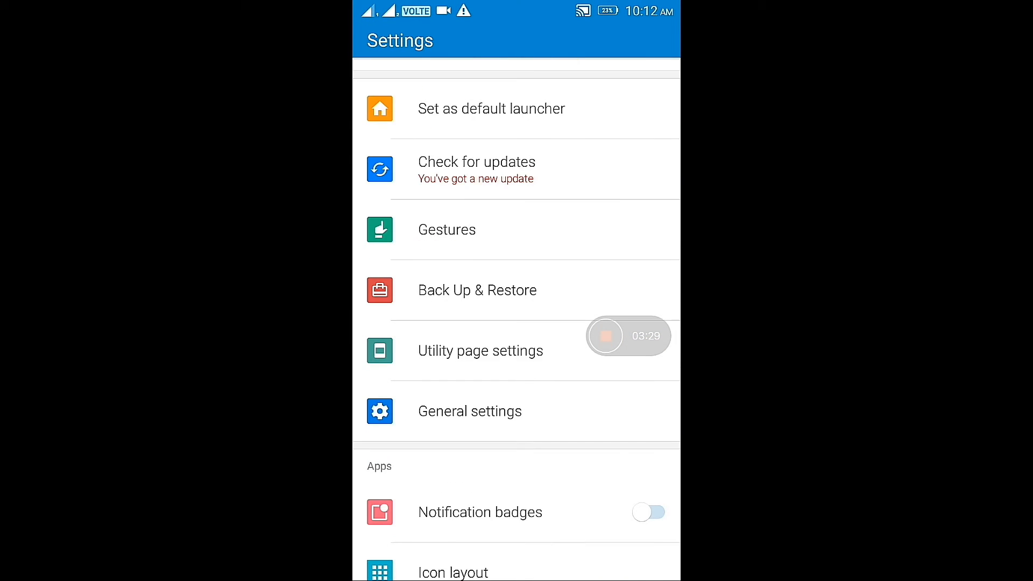
View the Arrow Launcher Wallpaper picker and Tips & Help, then return to the home page
scroll(down, 3)
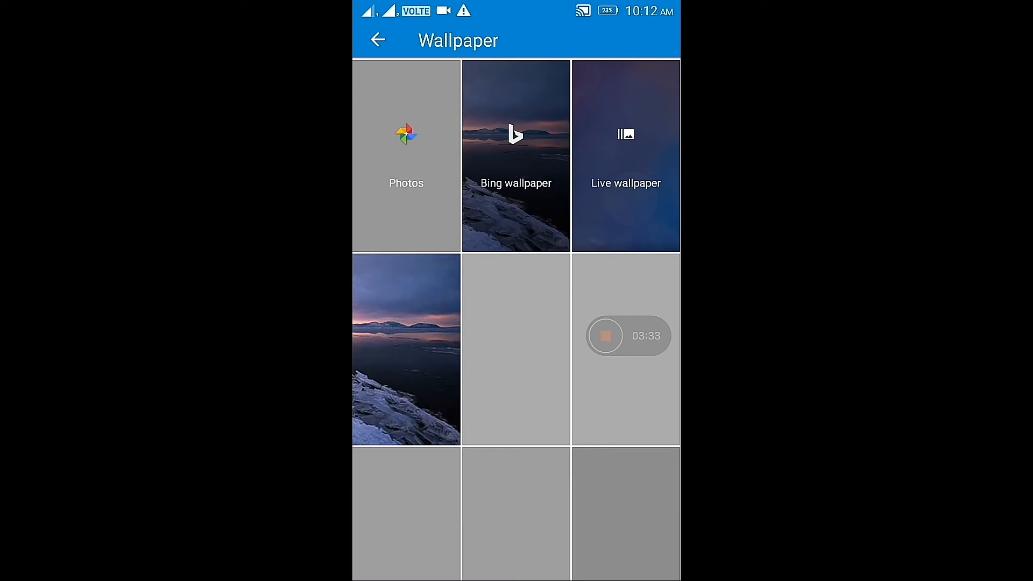
click(380, 40)
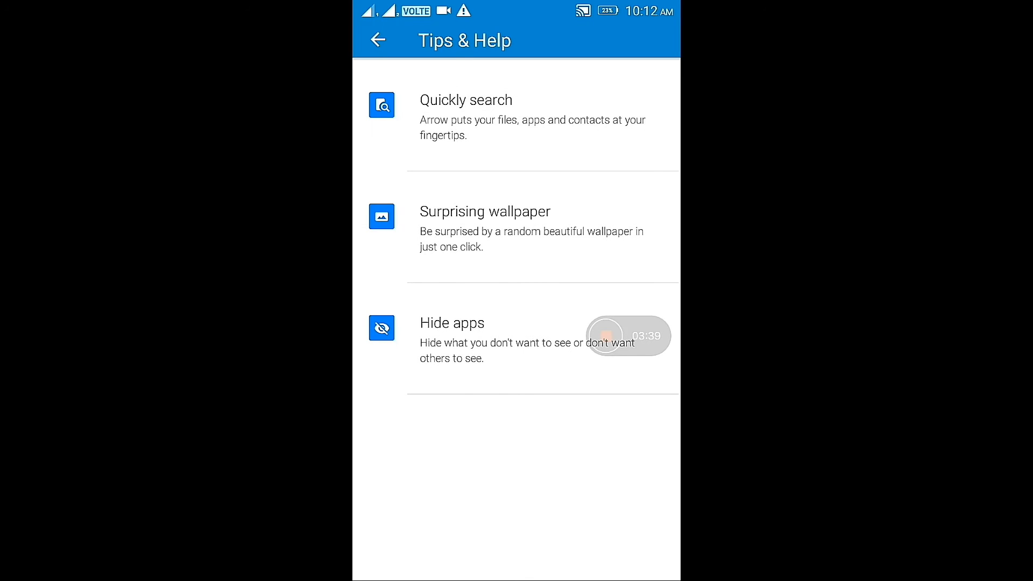
click(381, 40)
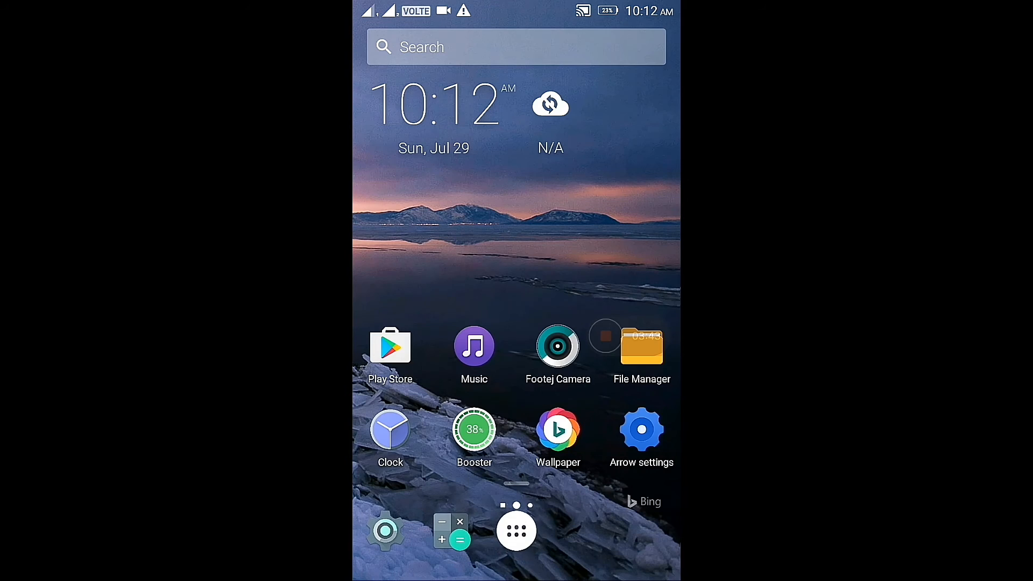
scroll(left, 3)
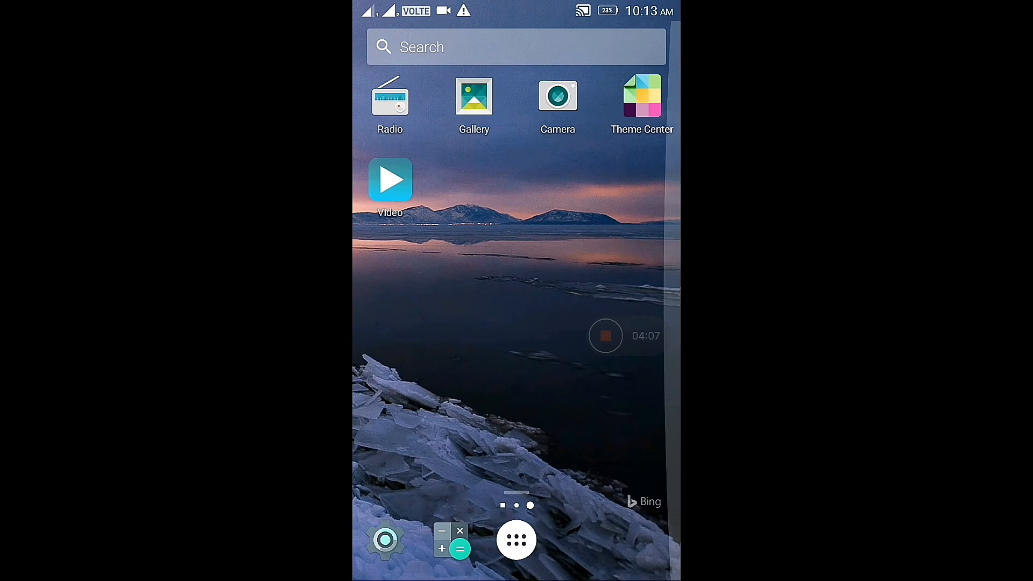
Open Video, allow media-file and camera access, then return home
click(390, 180)
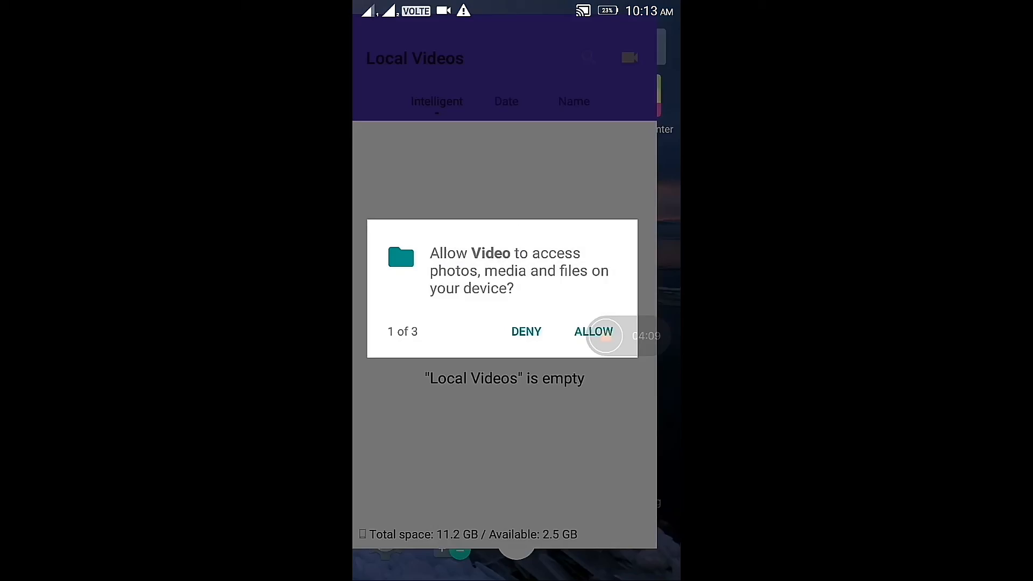
click(593, 331)
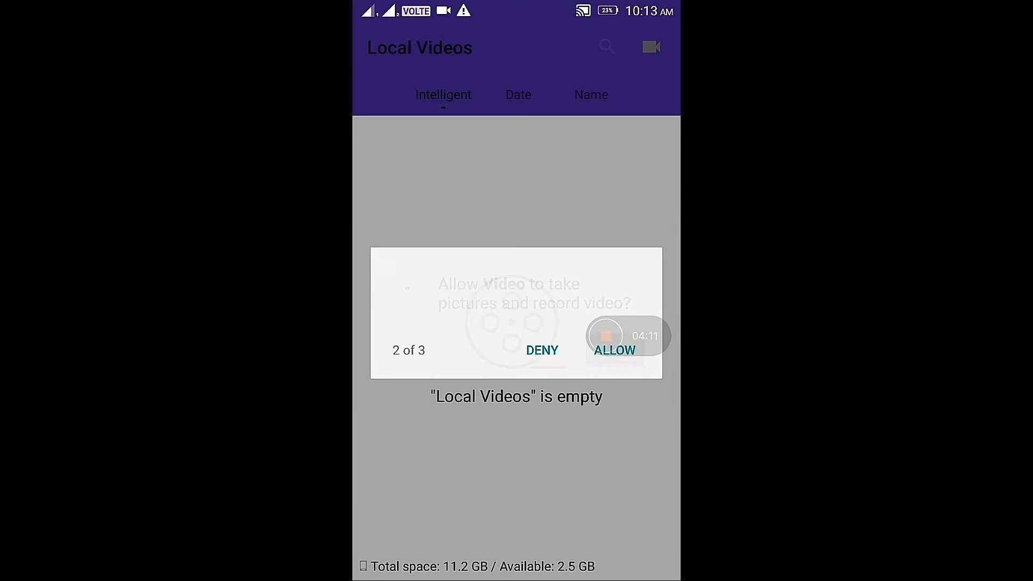
click(615, 351)
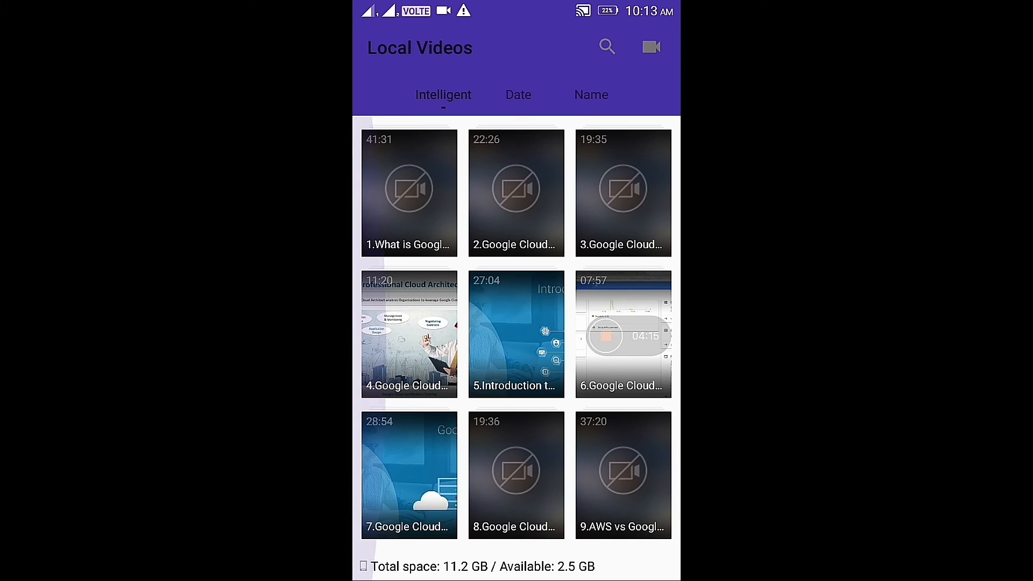
key(HOME)
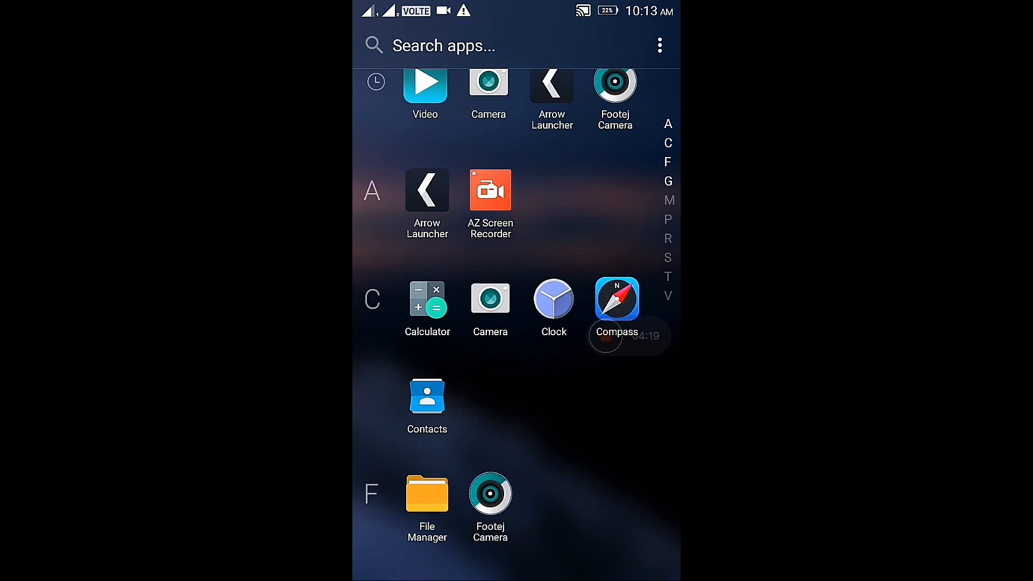
Scroll the Arrow Launcher app list down to P and launch Phone
scroll(down, 3)
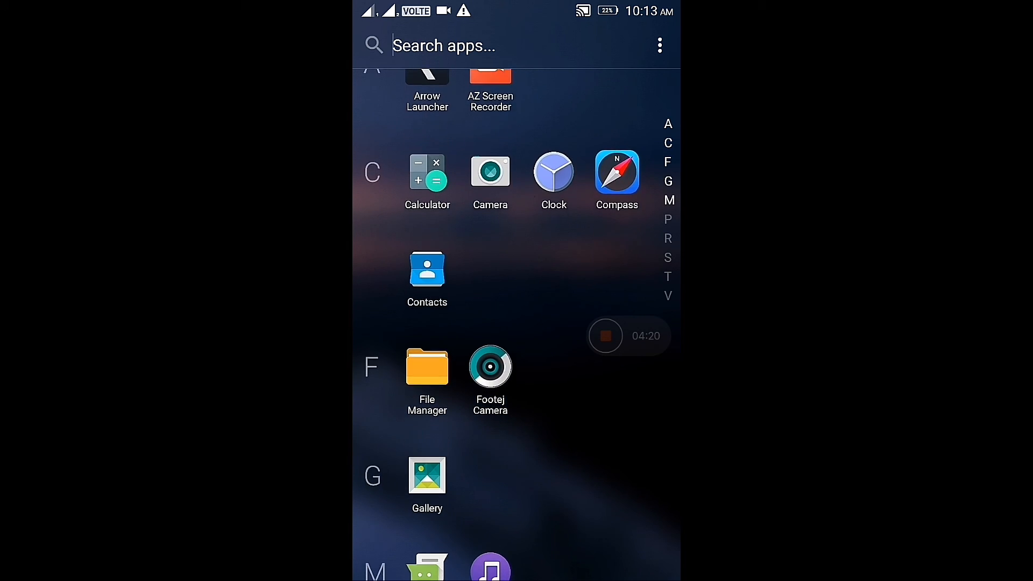
scroll(down, 3)
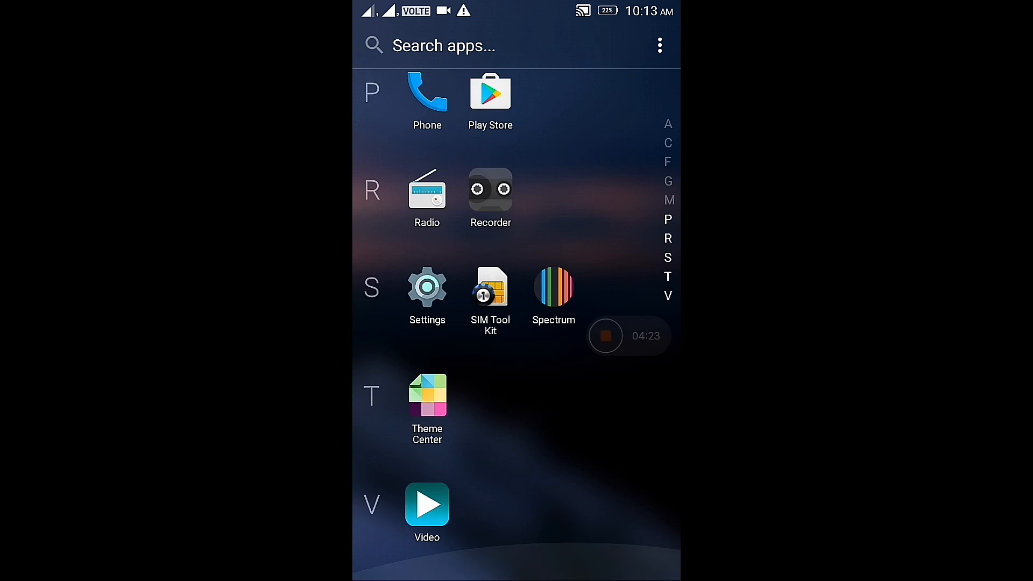
click(427, 90)
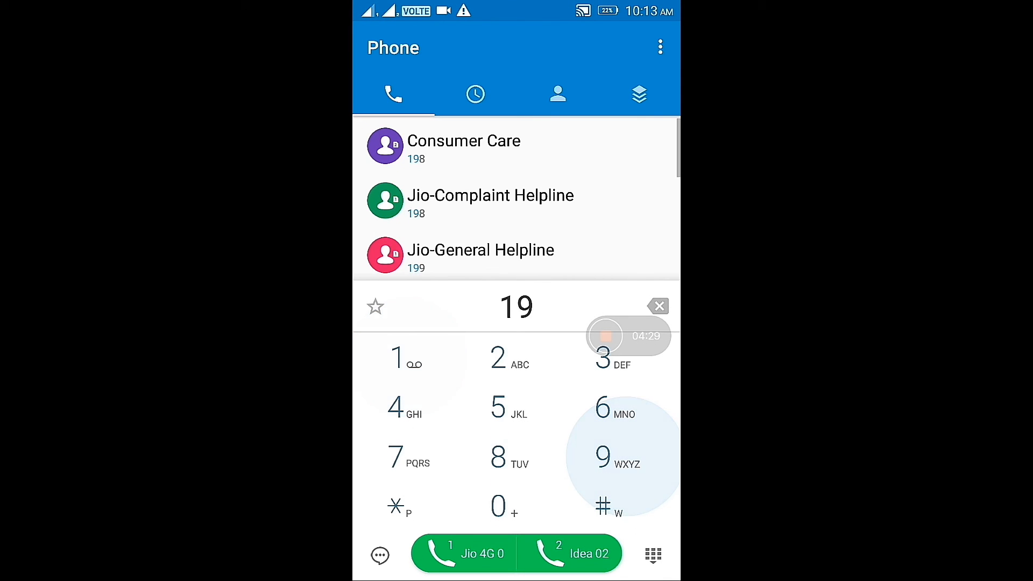
Call the Jio-Complaint Helpline (198) and switch on speakerphone
click(658, 306)
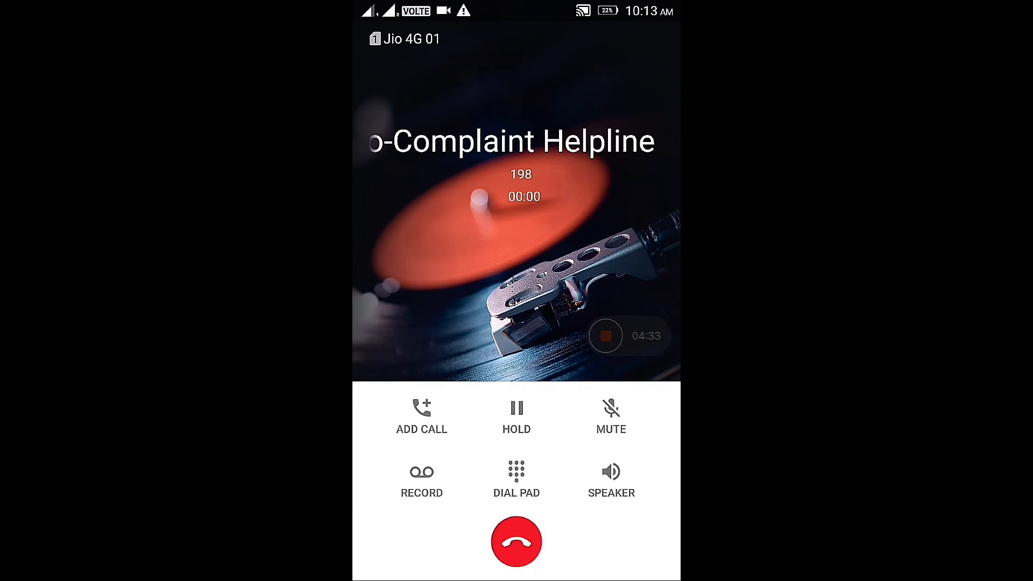
click(611, 471)
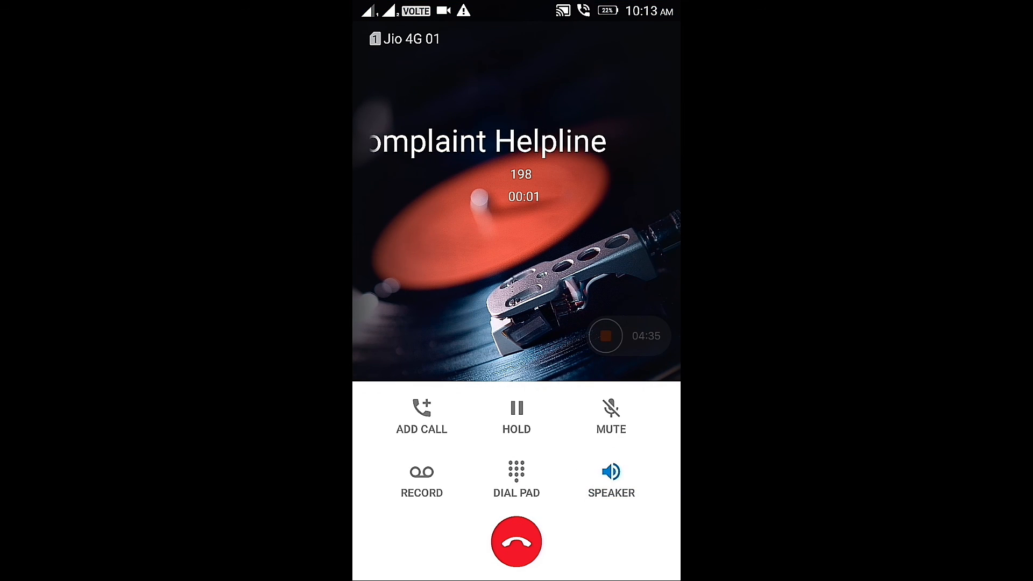